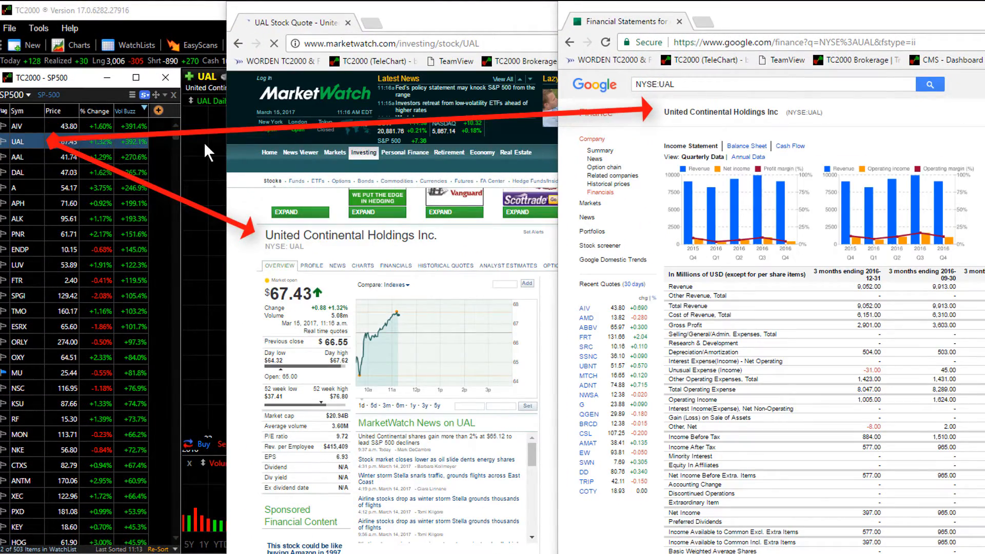
- Chart AAL, DAL, KEY and then Xylem (XYL) from the S&P 500 watchlist
click(18, 157)
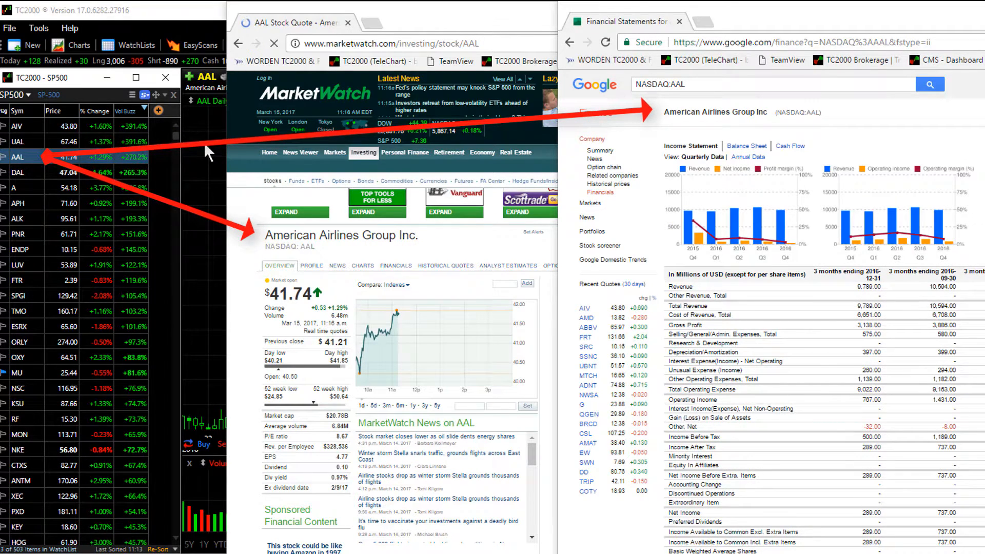
click(17, 172)
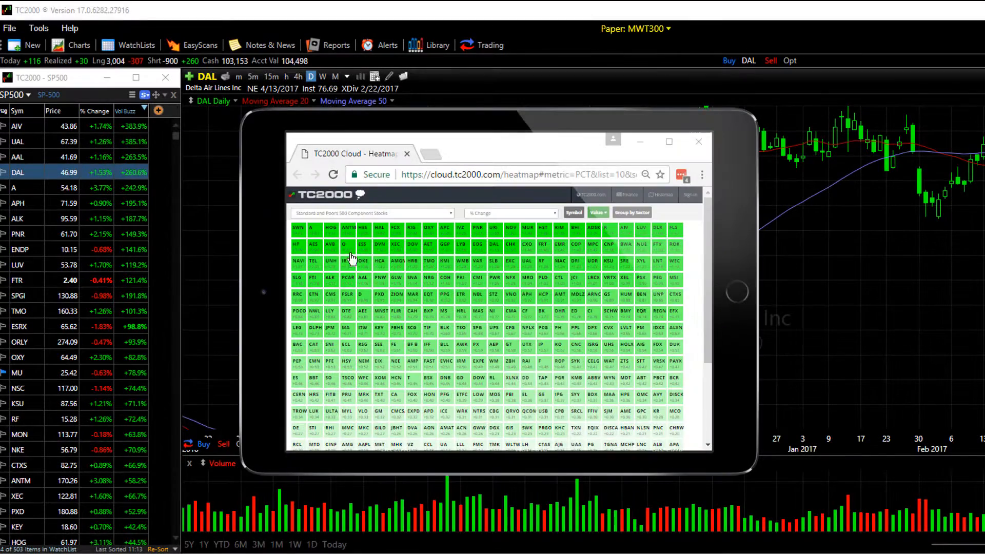
scroll(down, 3)
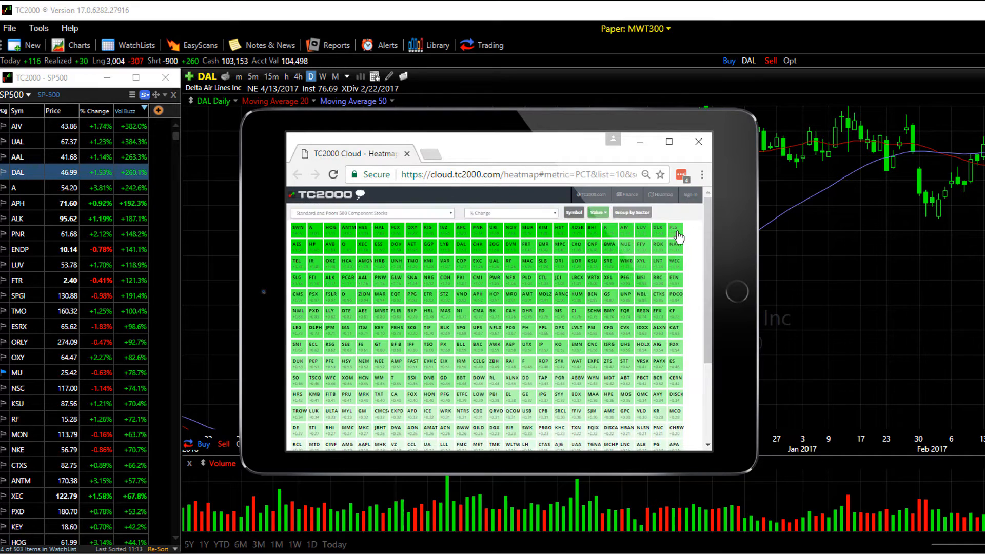
mouse_move(412, 278)
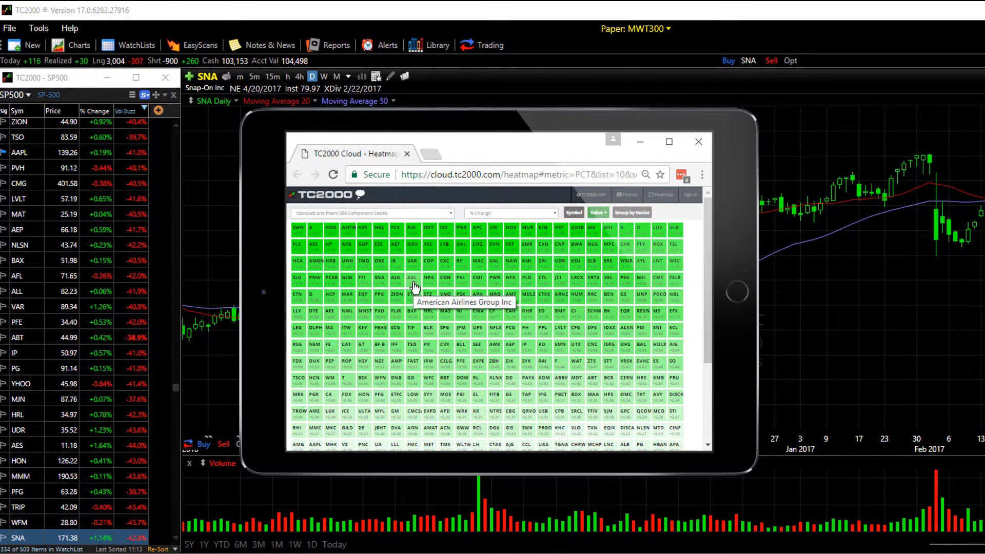
click(361, 331)
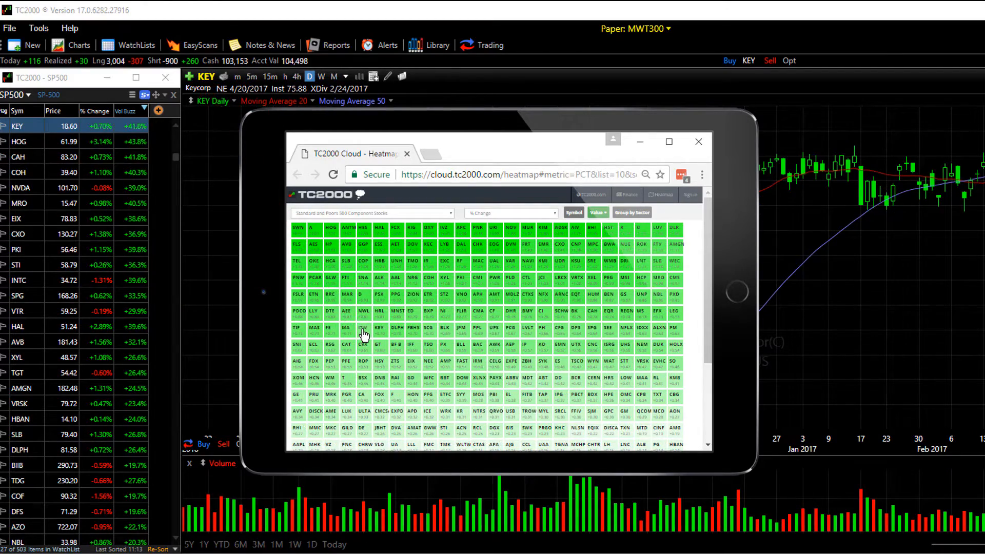
click(698, 141)
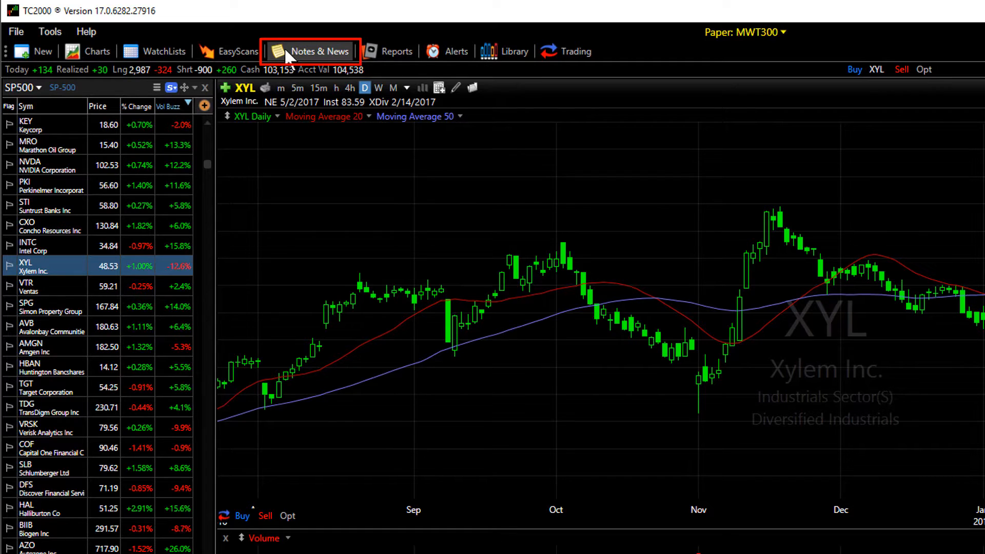
- From Notes & News, open Finance Sites for the active symbol and show Xylem's Google Finance financials
click(312, 52)
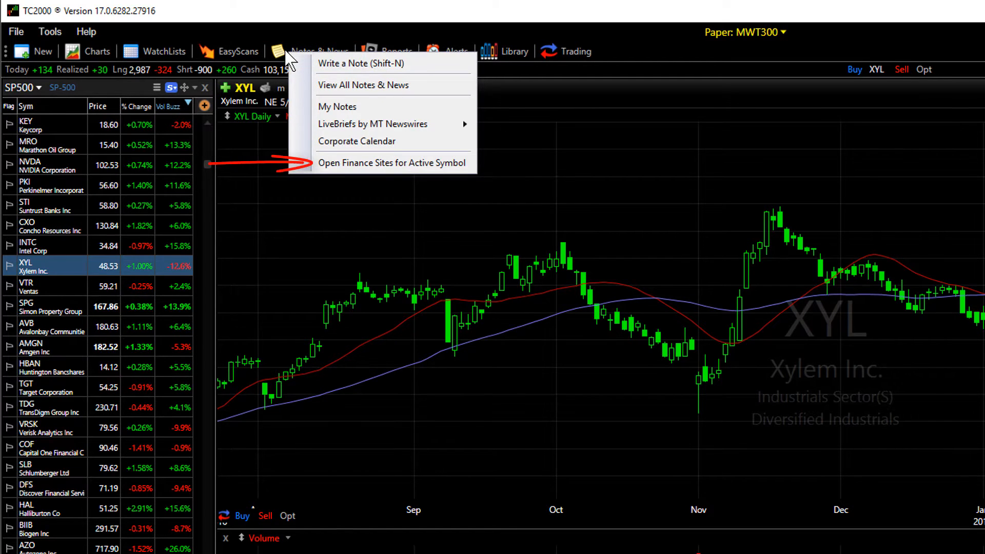
mouse_move(411, 171)
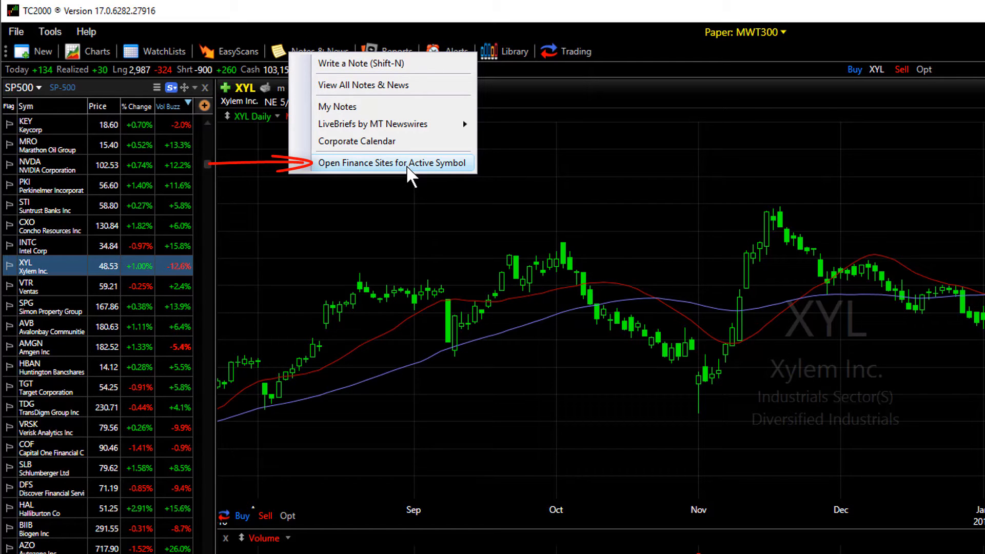
click(391, 162)
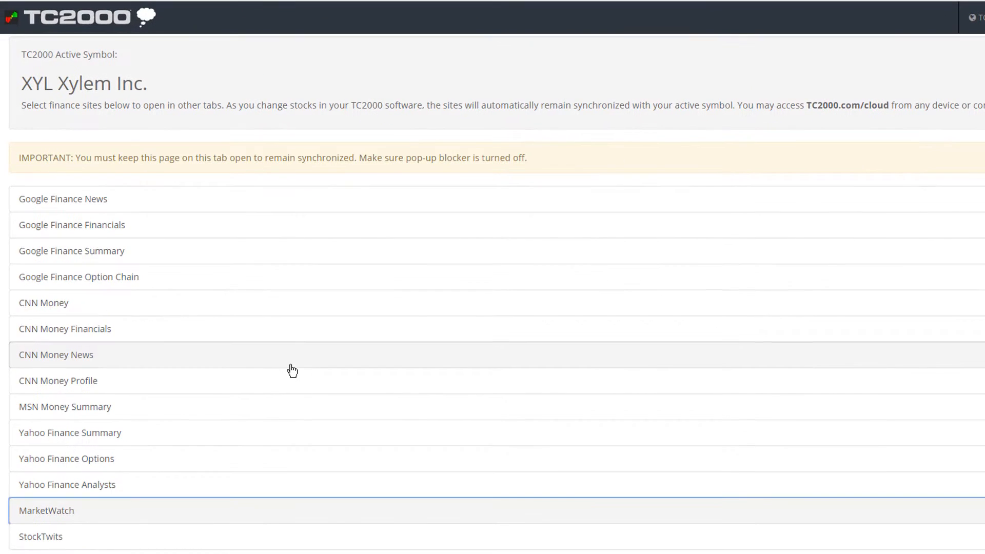
mouse_move(184, 262)
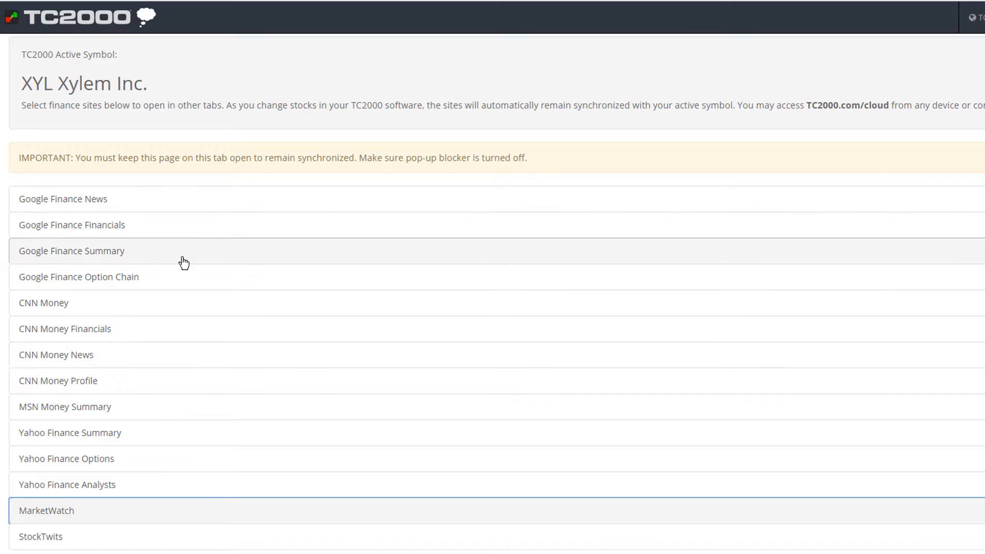
mouse_move(155, 533)
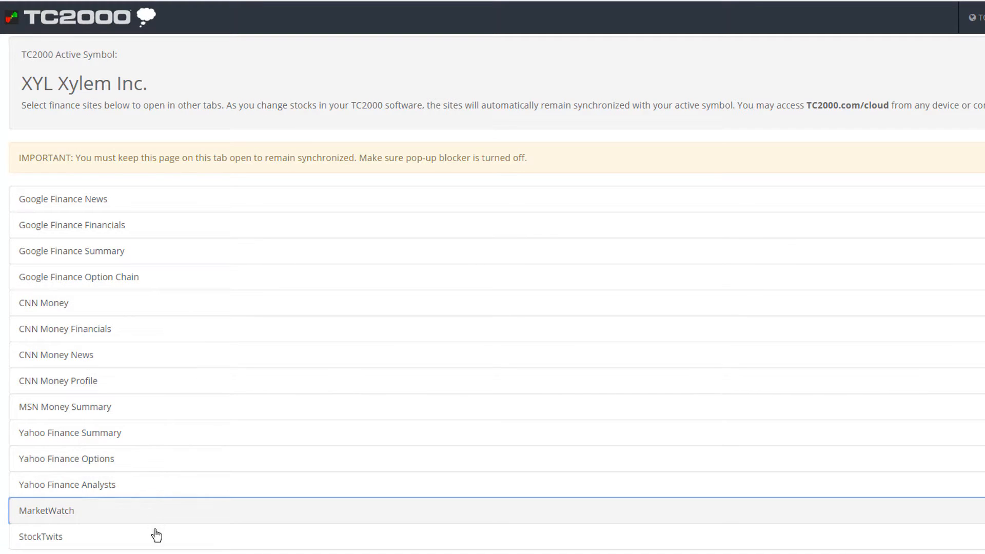
mouse_move(117, 260)
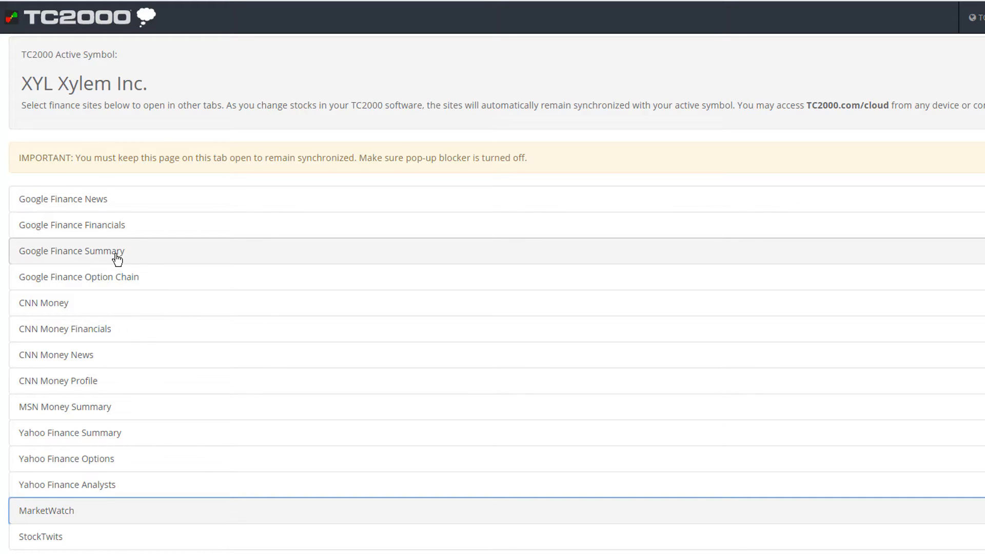
click(71, 251)
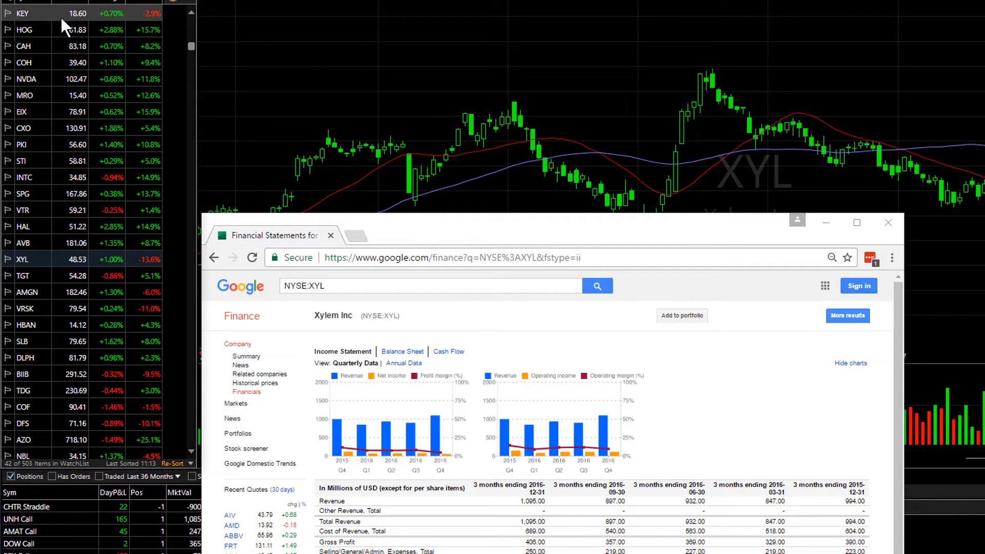
- Chart KEY, HOG, CAH and COH so Google Finance statements follow each symbol
click(24, 12)
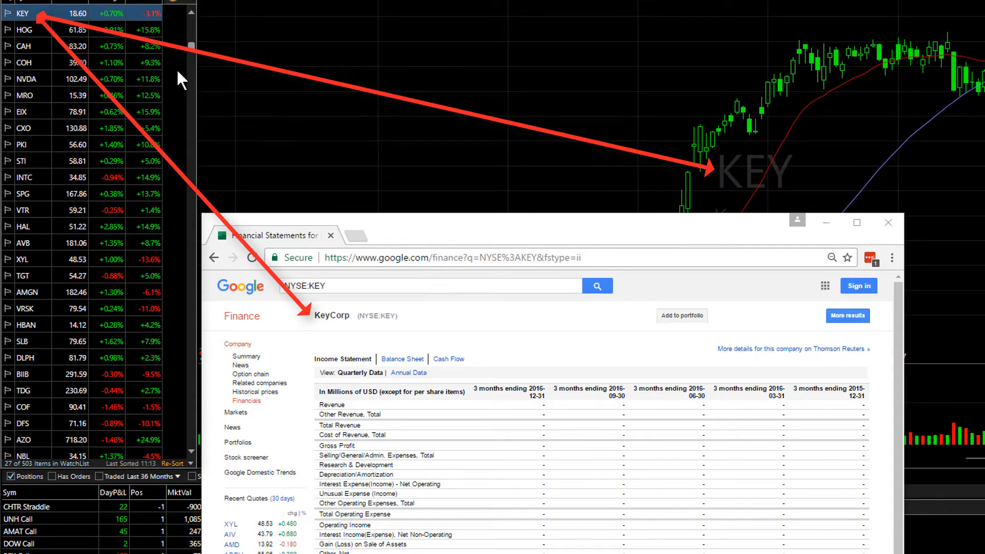
click(24, 30)
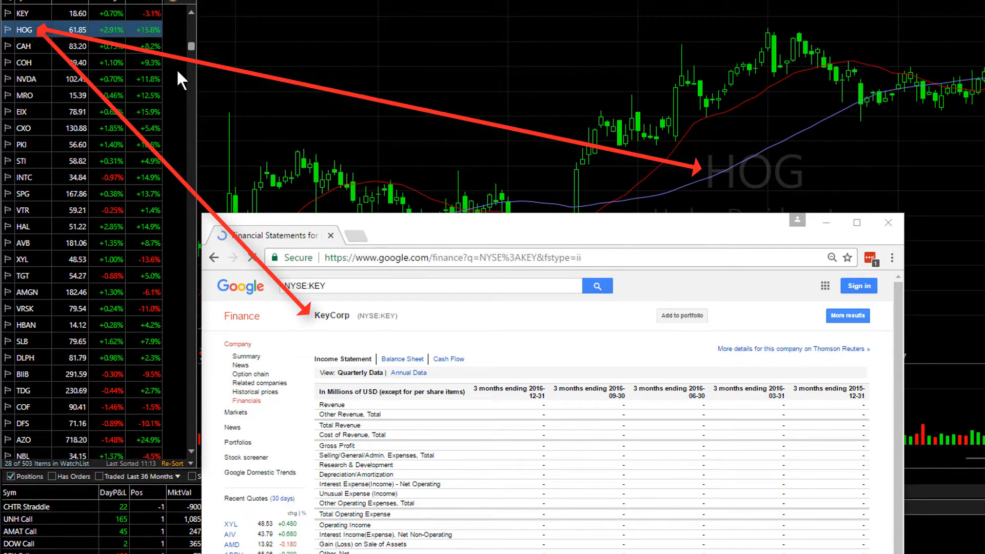
click(24, 30)
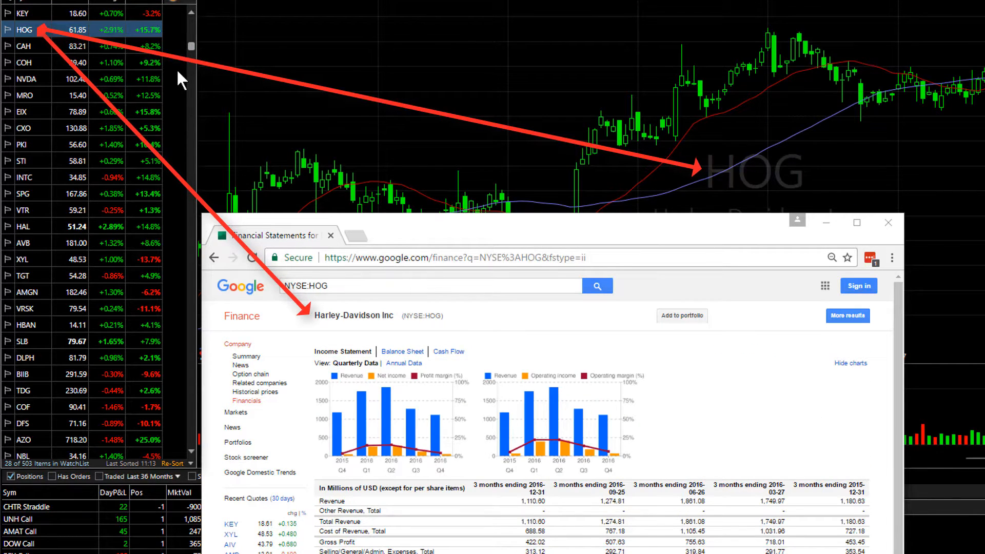
click(24, 45)
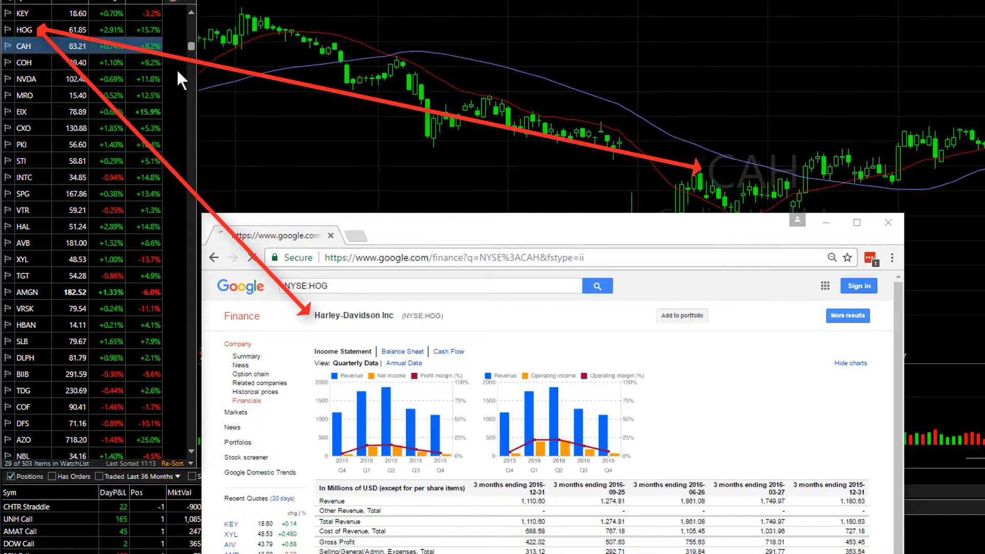
click(23, 46)
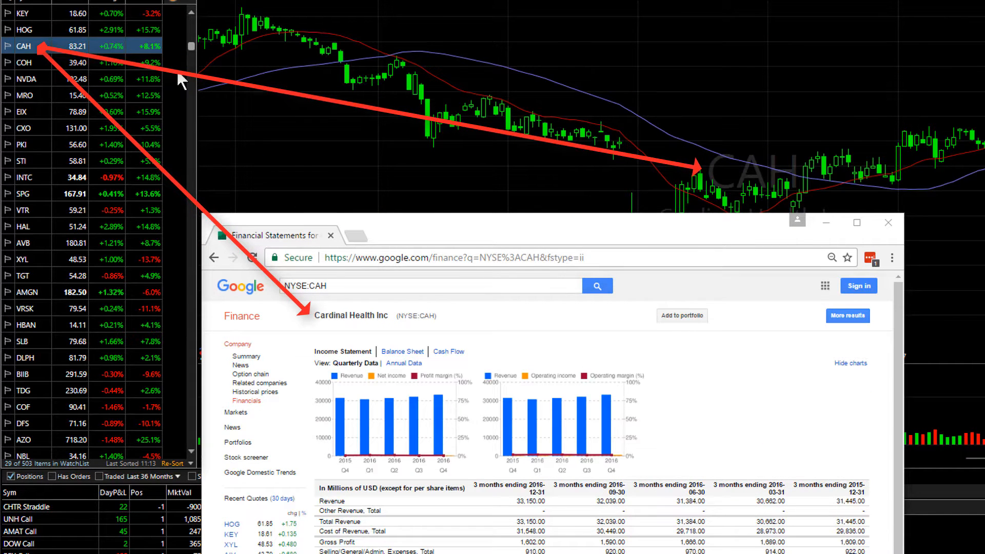
click(23, 62)
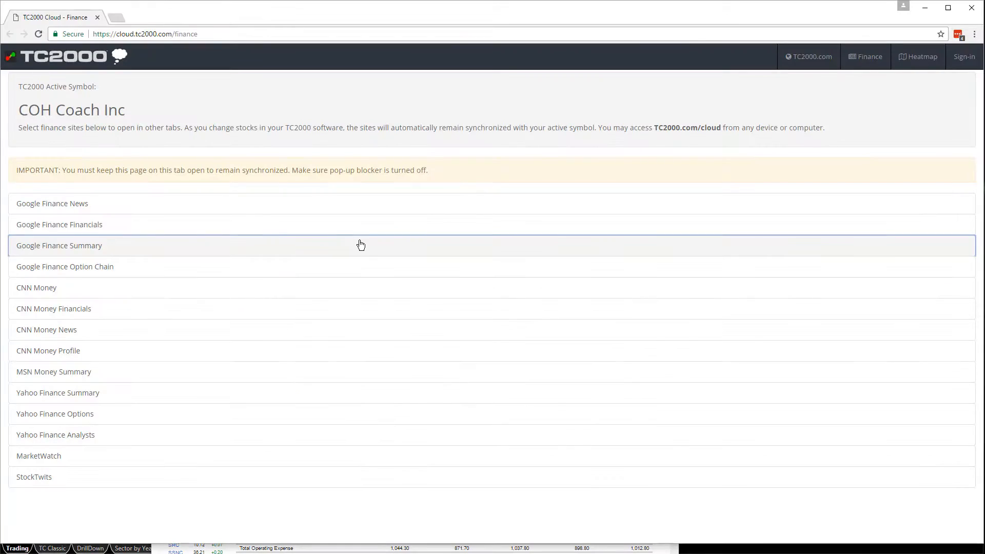
mouse_move(50, 455)
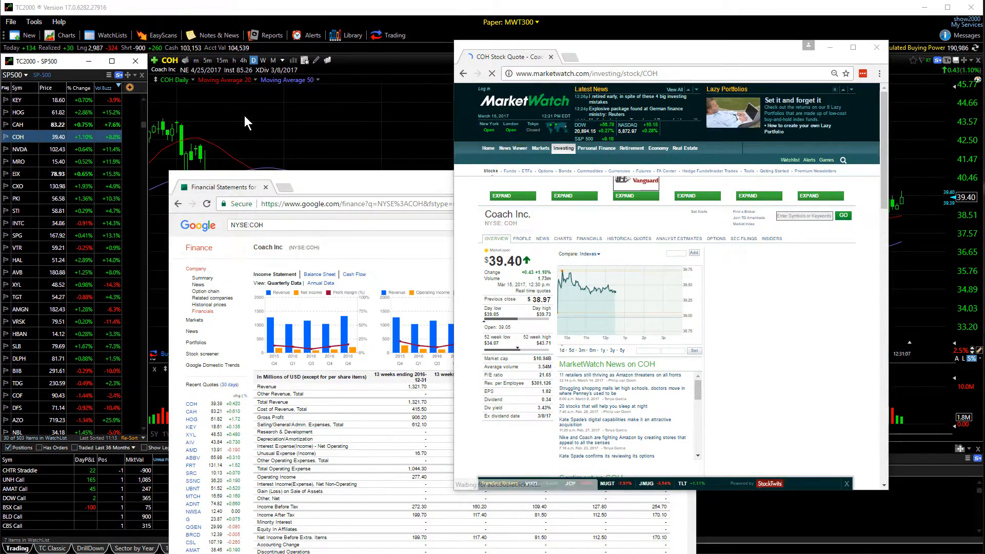
- Chart NVDA, MRO and Edison International so MarketWatch and Google Finance both follow
click(19, 127)
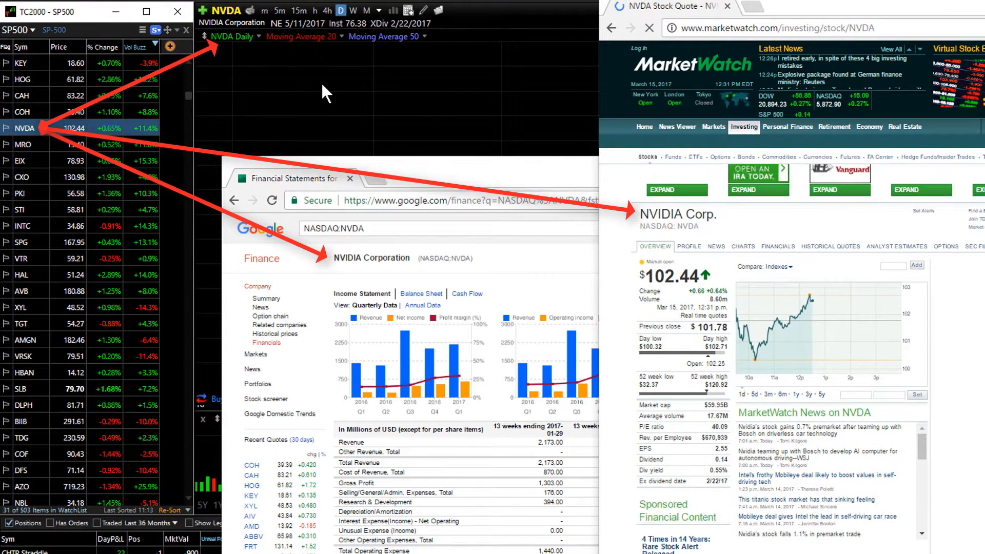
click(25, 145)
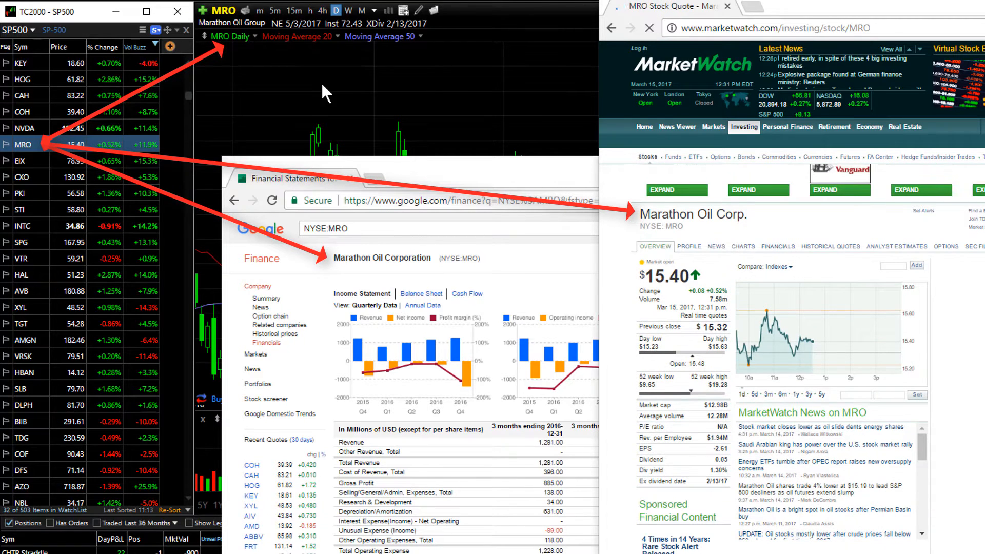
click(25, 160)
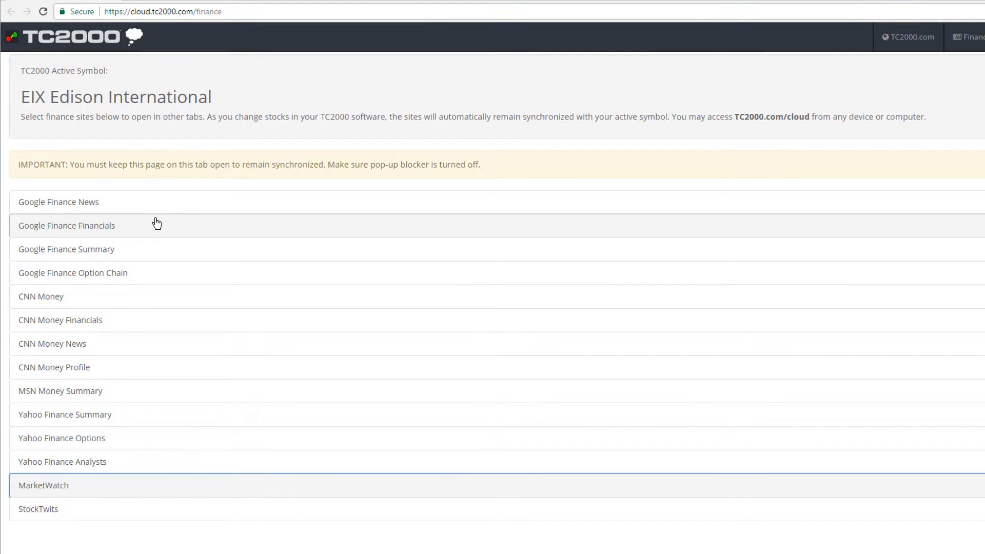
mouse_move(541, 178)
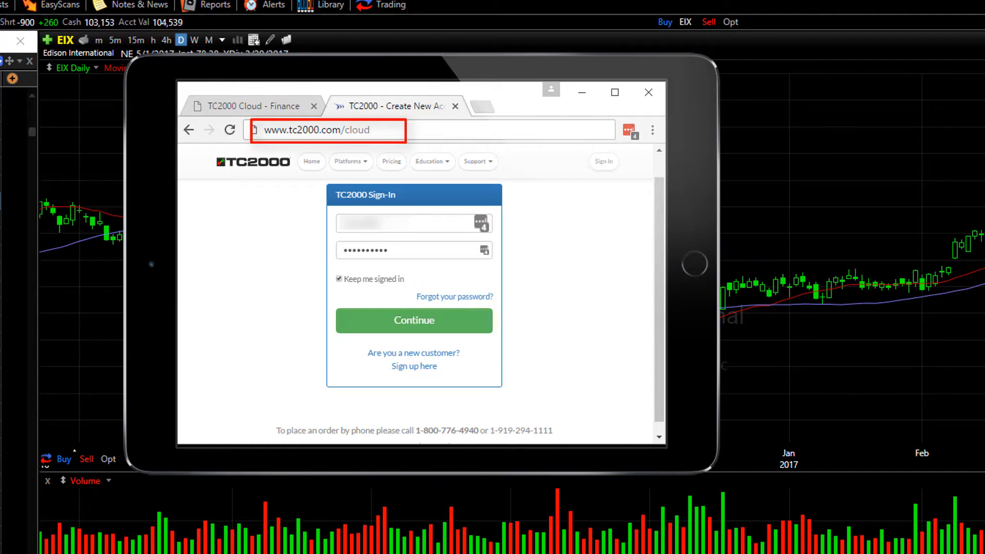
- Sign in to TC2000 Cloud on the tablet and open the CNN Money quote page
click(413, 320)
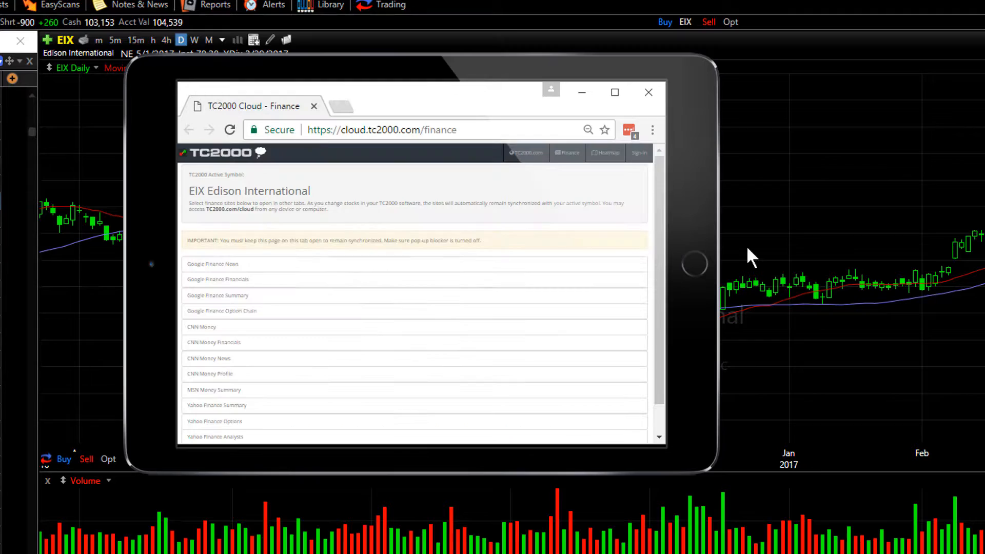
scroll(down, 3)
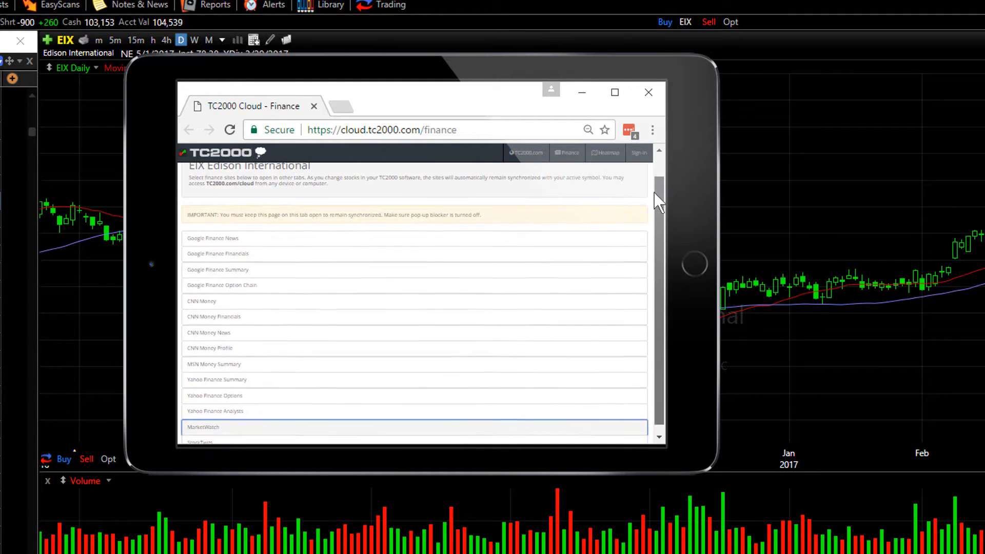
scroll(up, 3)
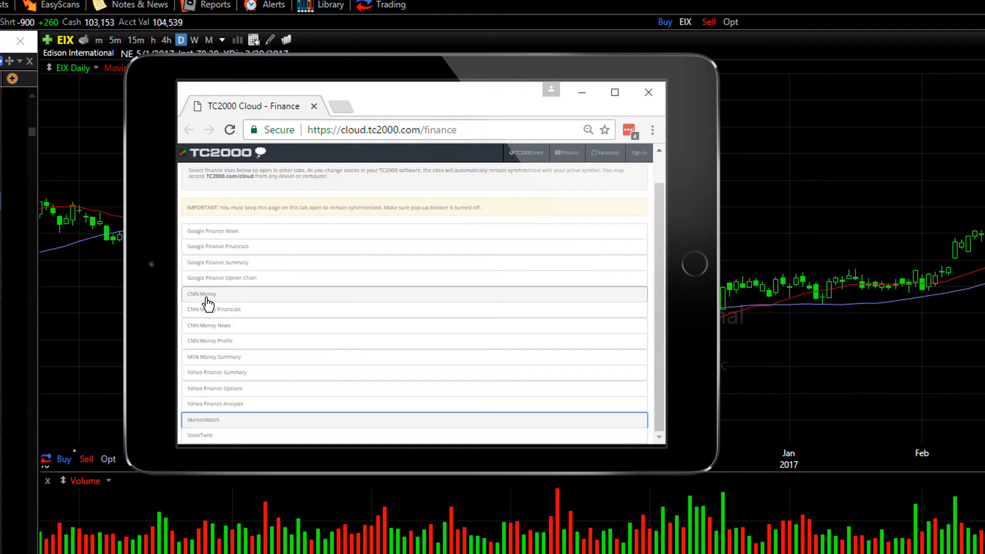
click(202, 294)
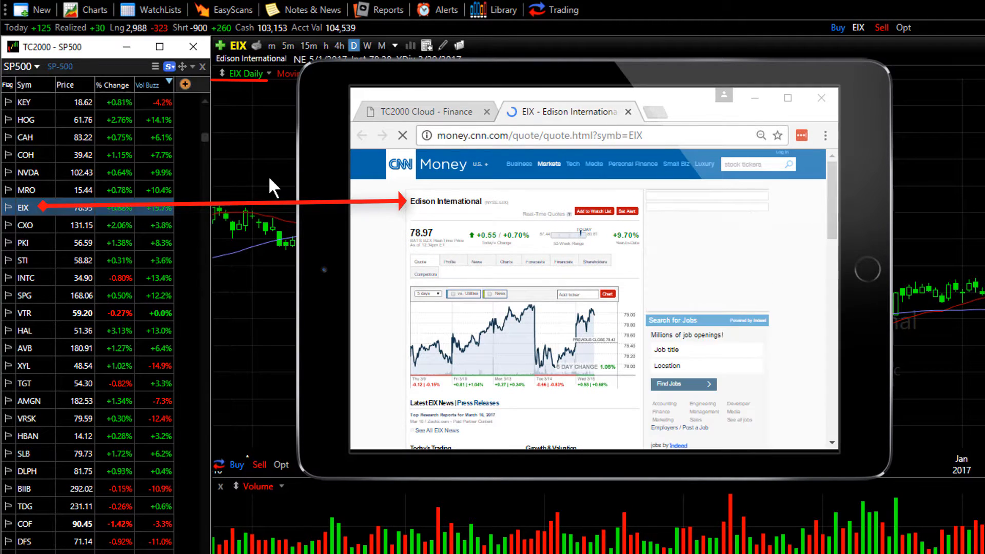
- Switch the active symbol through CXO, PKI, STI and the next stock so CNN Money follows
click(25, 225)
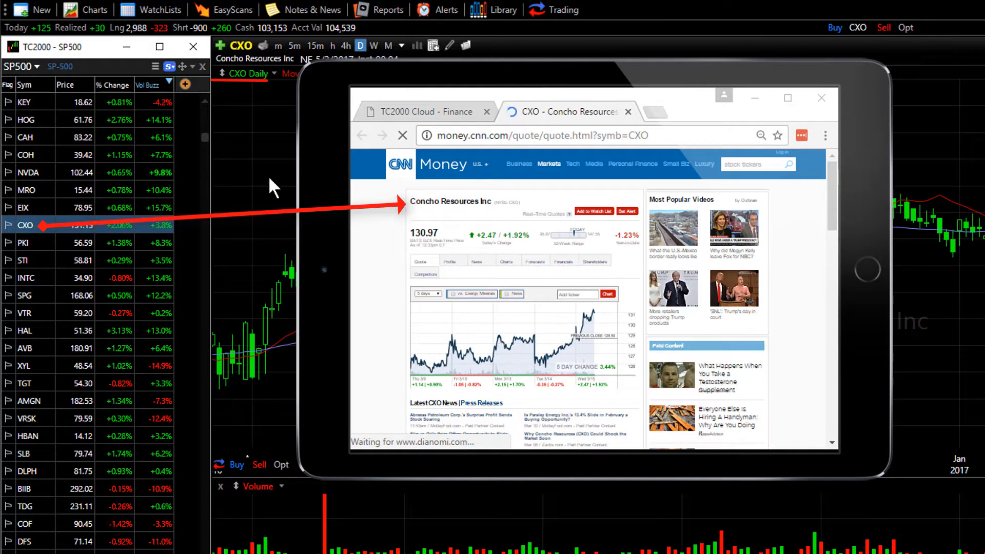
click(24, 242)
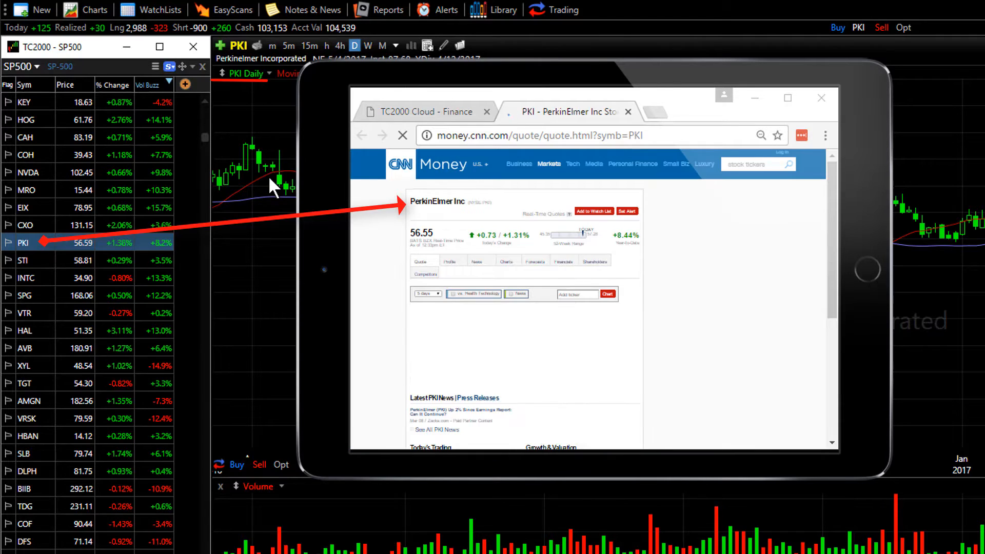
click(23, 260)
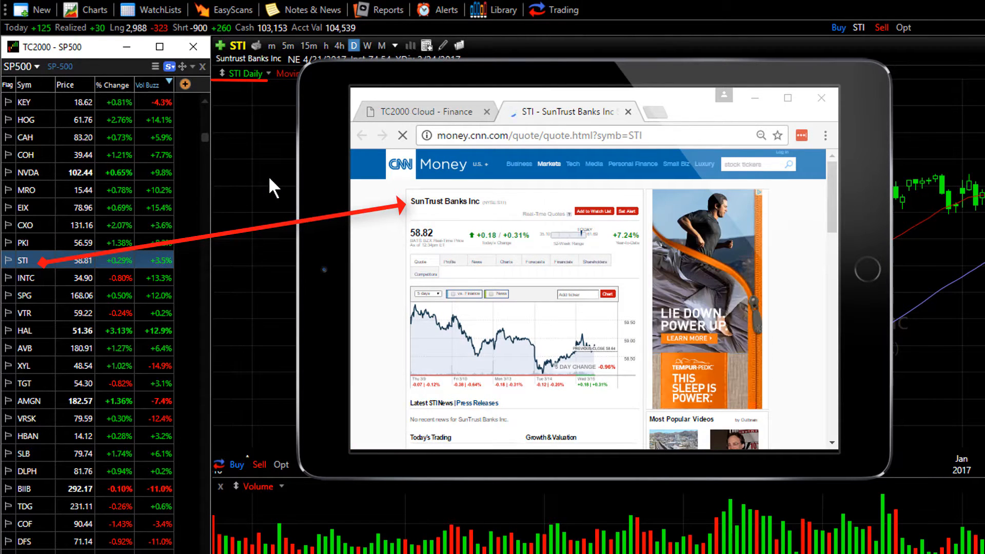
click(27, 278)
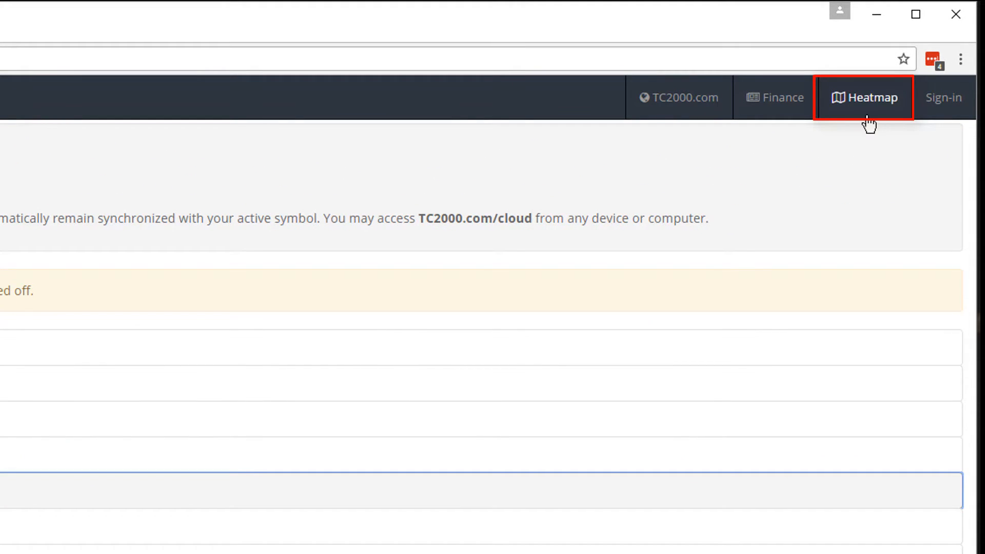
- Show the TC2000 Cloud heat map of S&P 500 components coloured by % change
click(864, 98)
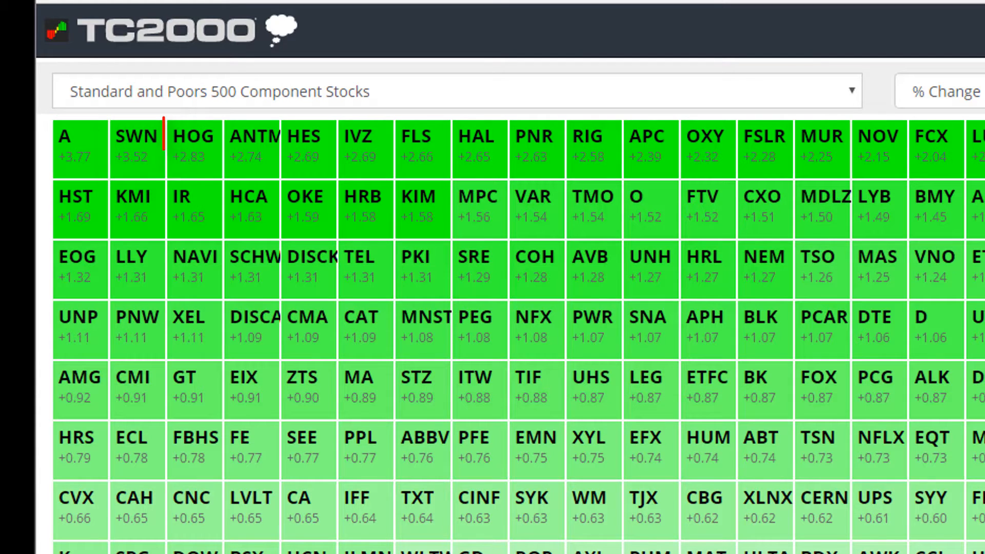
click(193, 148)
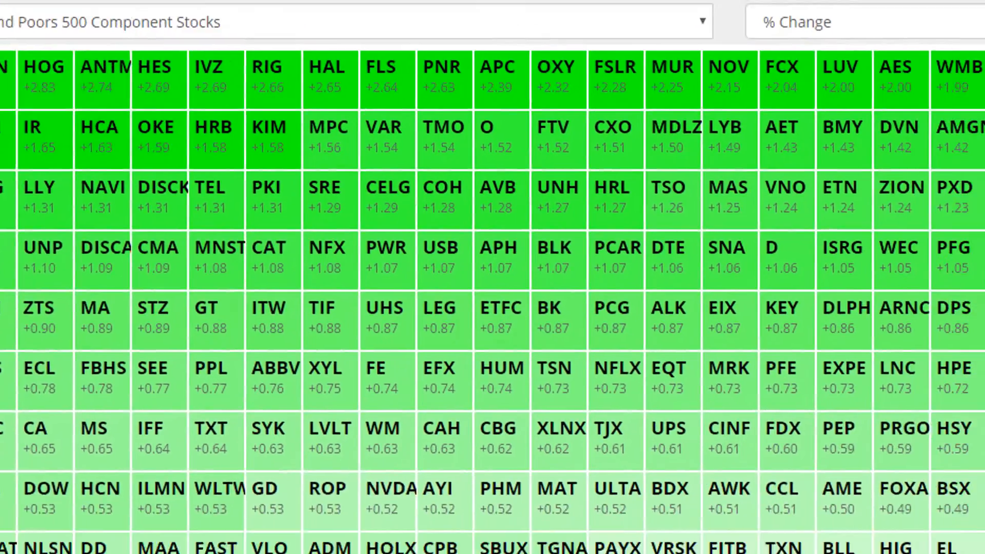
scroll(down, 3)
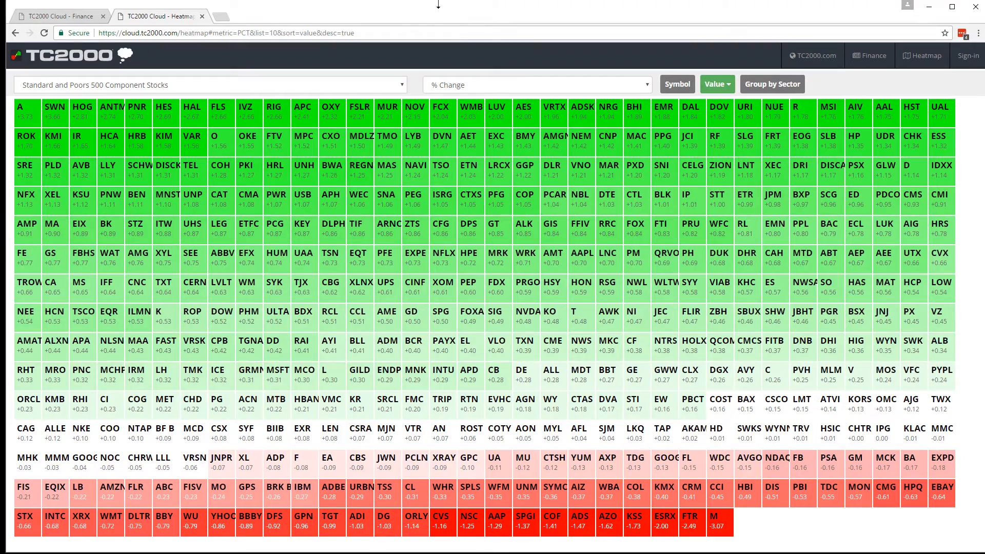
mouse_move(650, 92)
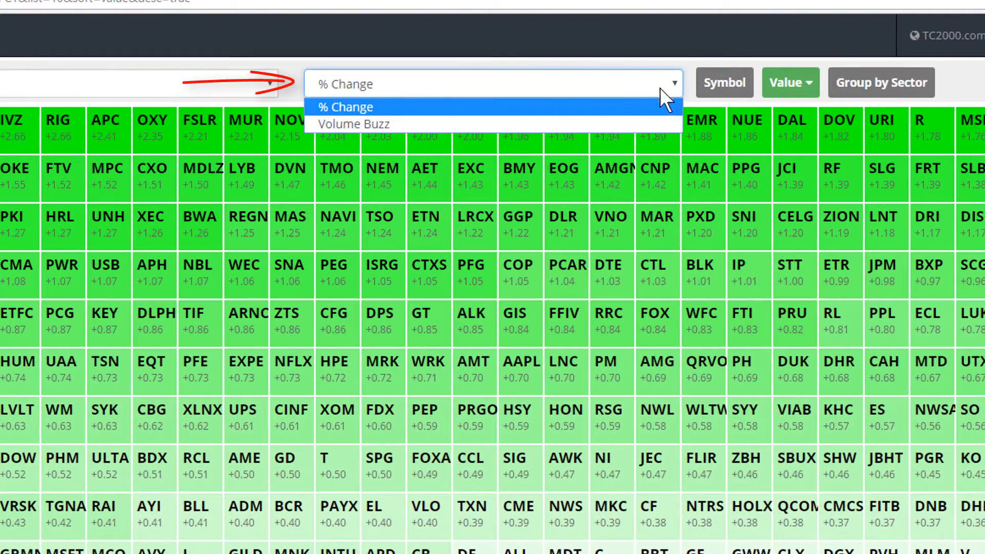
mouse_move(353, 125)
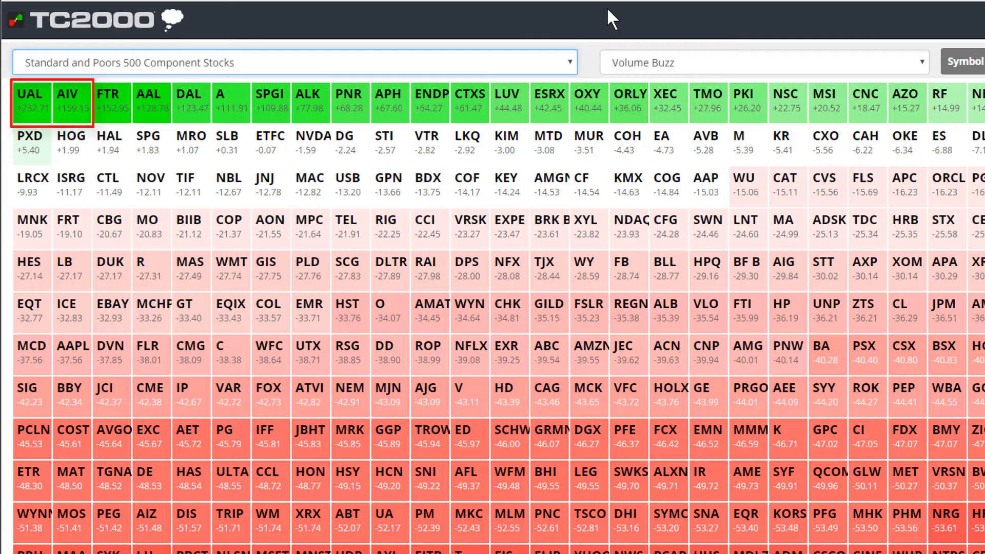
- Scroll through the S&P 500 heat map now coloured by Volume Buzz
scroll(down, 3)
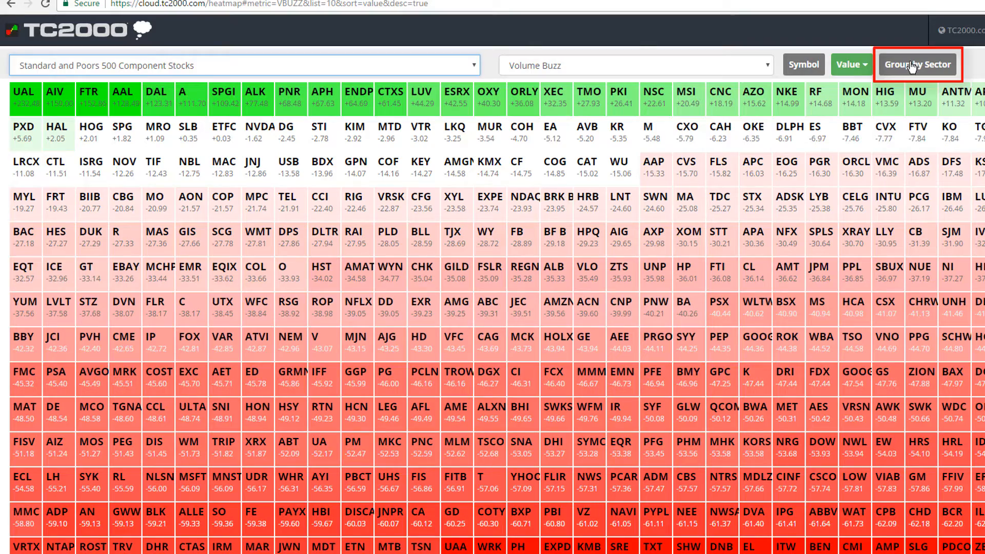
- Group the Volume Buzz heat map by sector and scroll through the sector panels
click(917, 64)
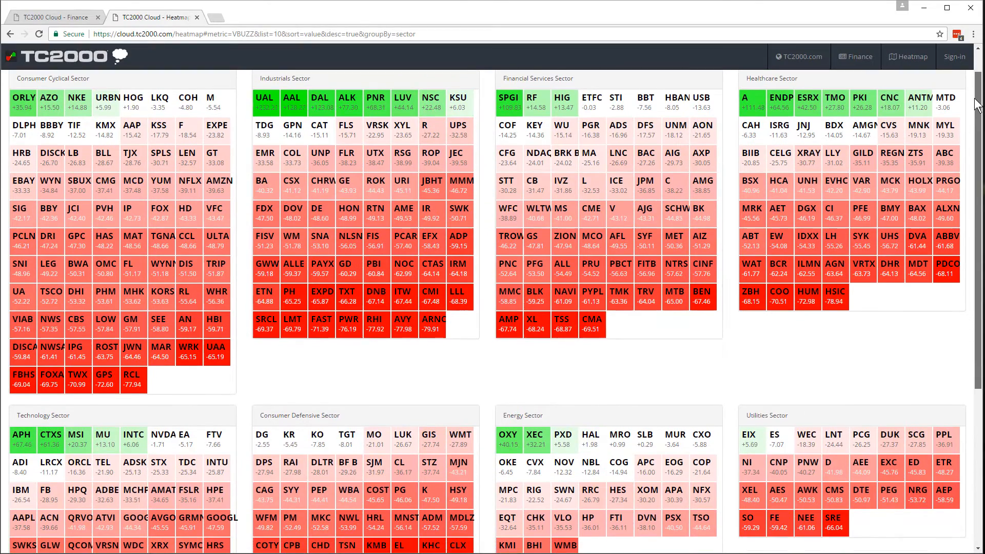
scroll(down, 3)
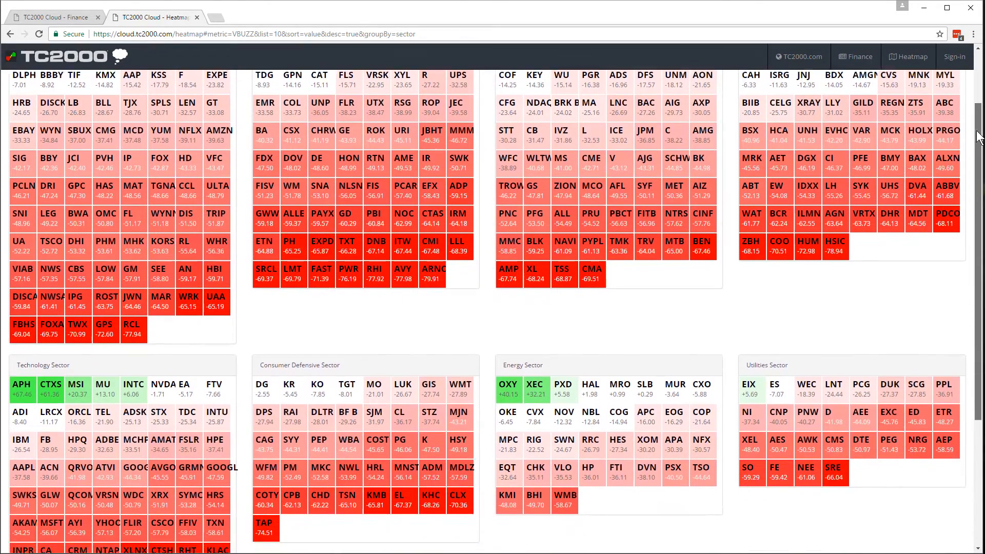
scroll(down, 3)
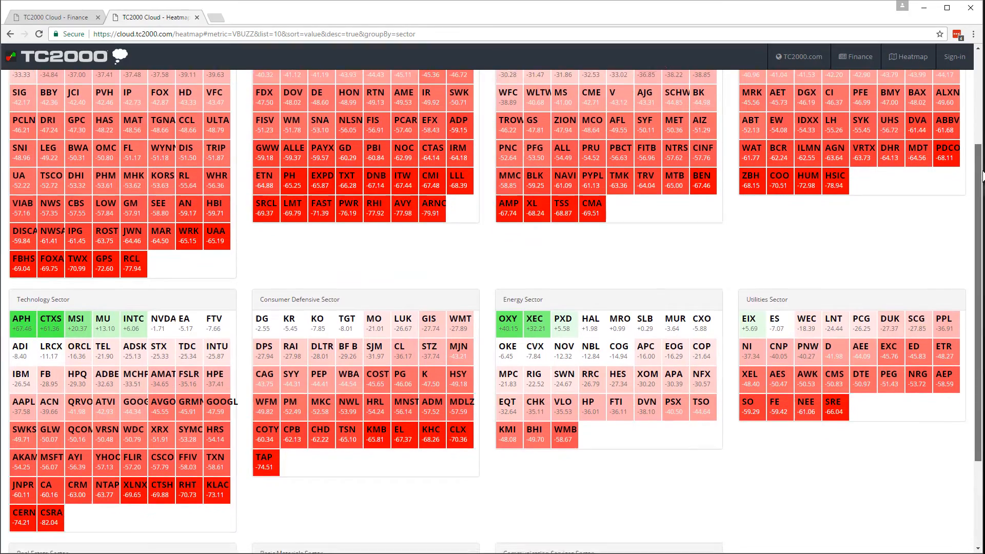
scroll(down, 3)
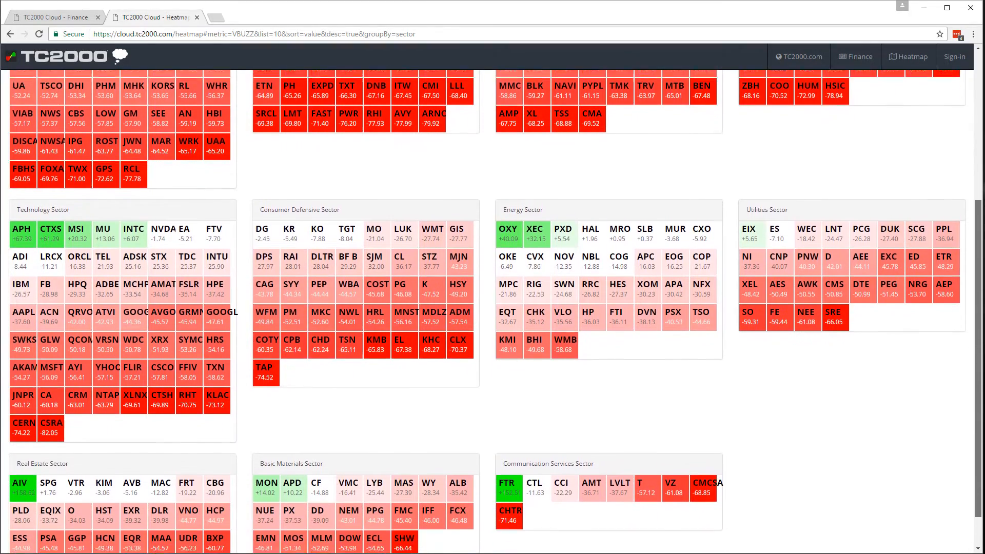
scroll(down, 3)
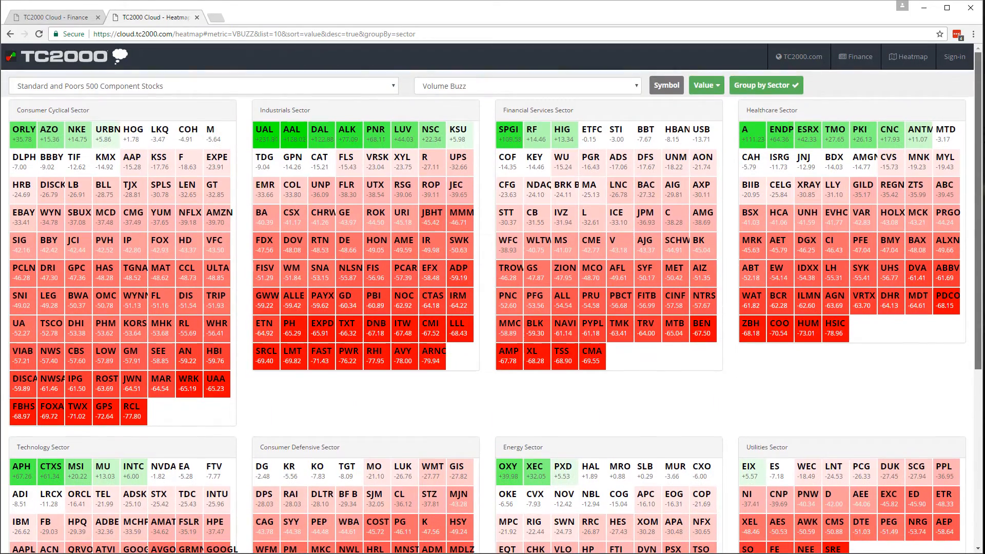
click(526, 85)
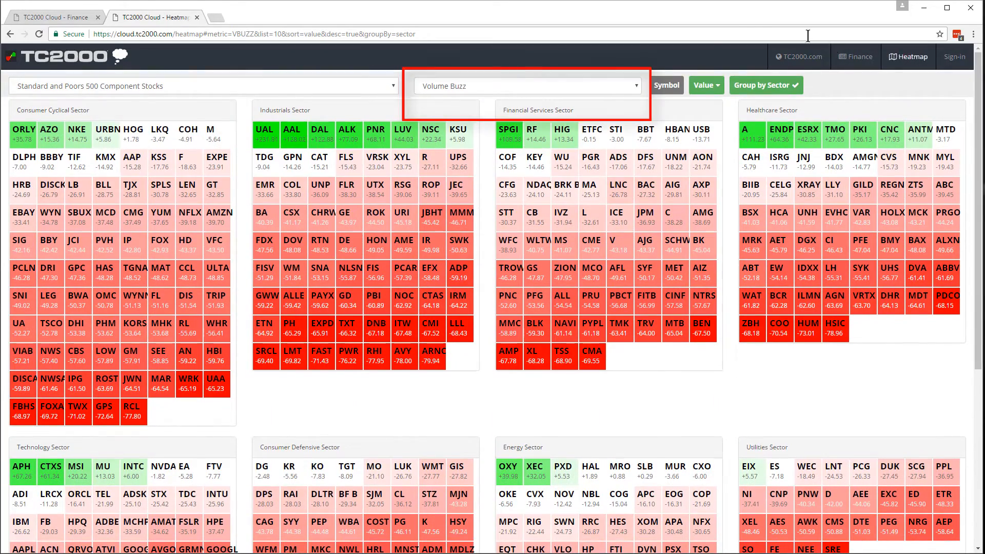
click(635, 86)
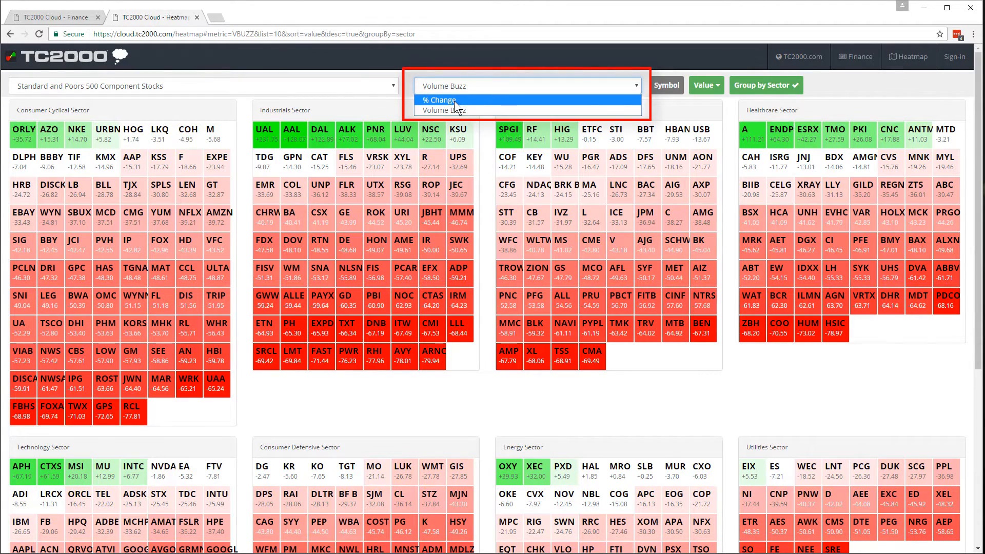
click(440, 99)
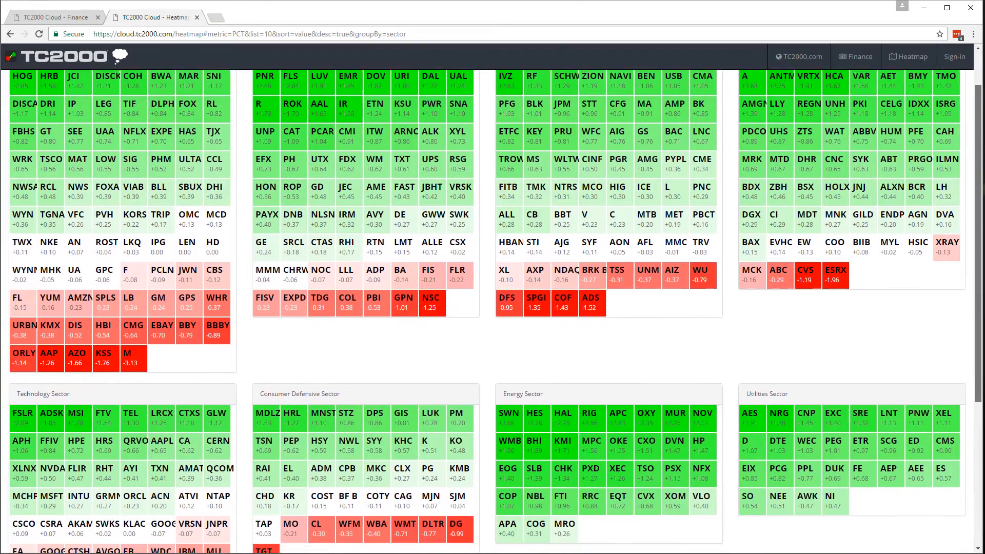
scroll(down, 3)
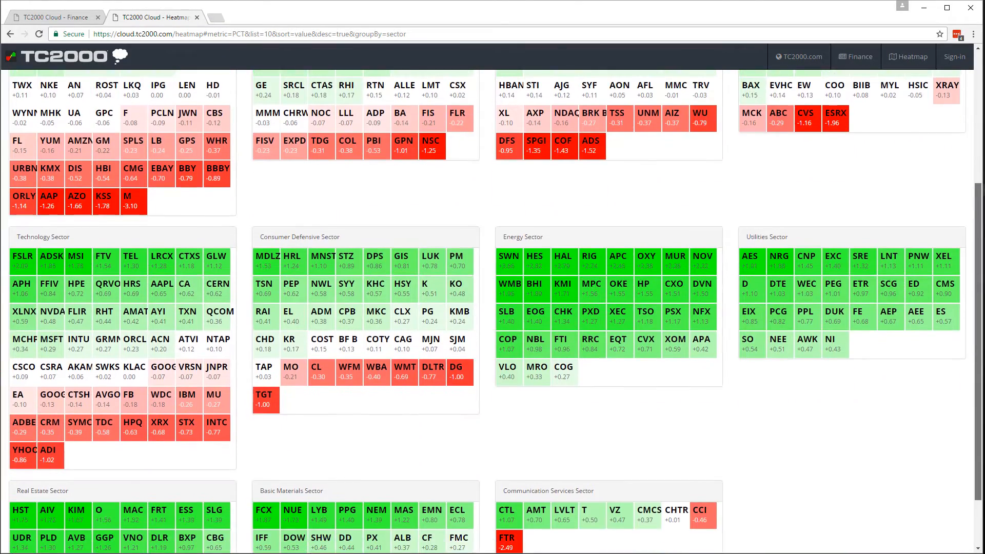
scroll(down, 3)
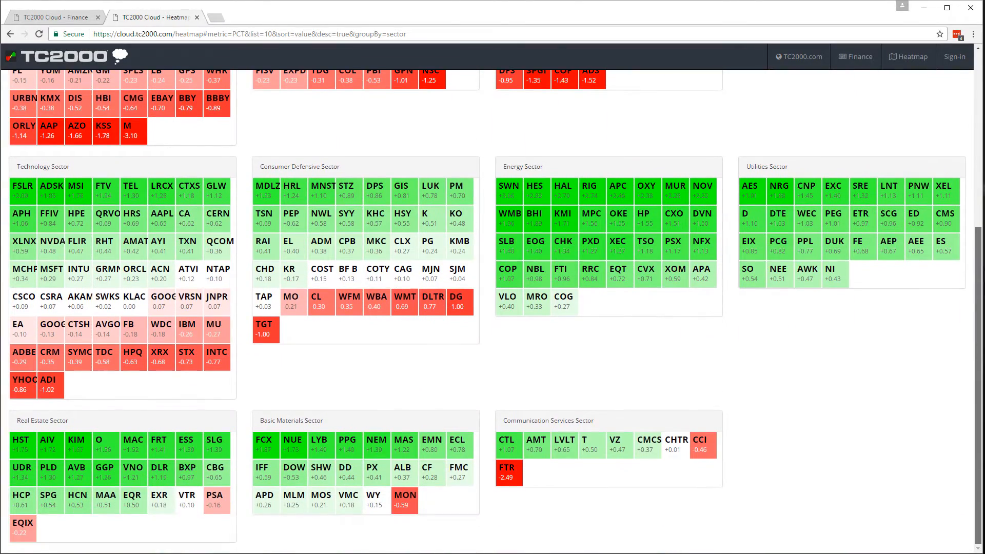
scroll(up, 3)
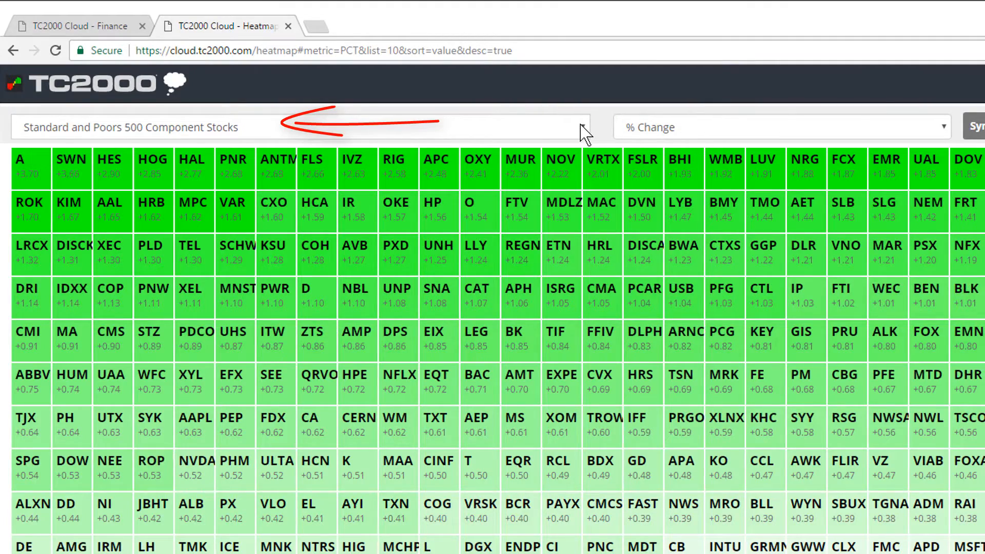
- Map the Dow Jones 30 Industrials, then the High Cap 1000 list, on the % change heat map
click(577, 127)
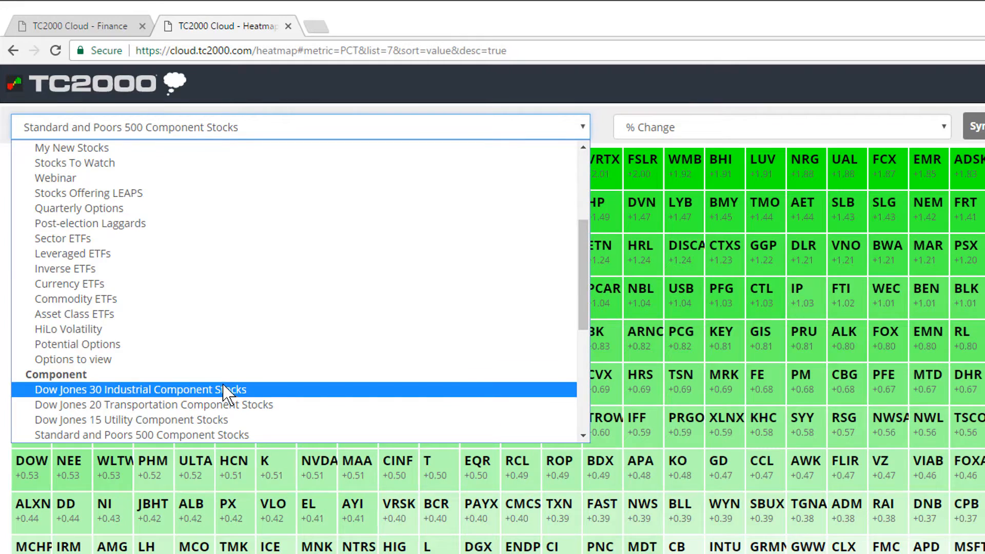
click(138, 389)
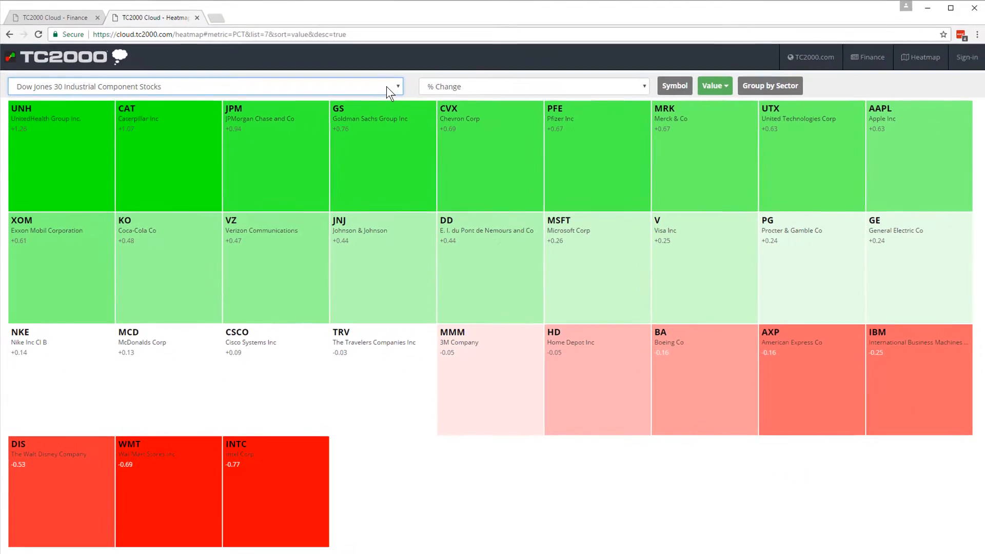
click(396, 87)
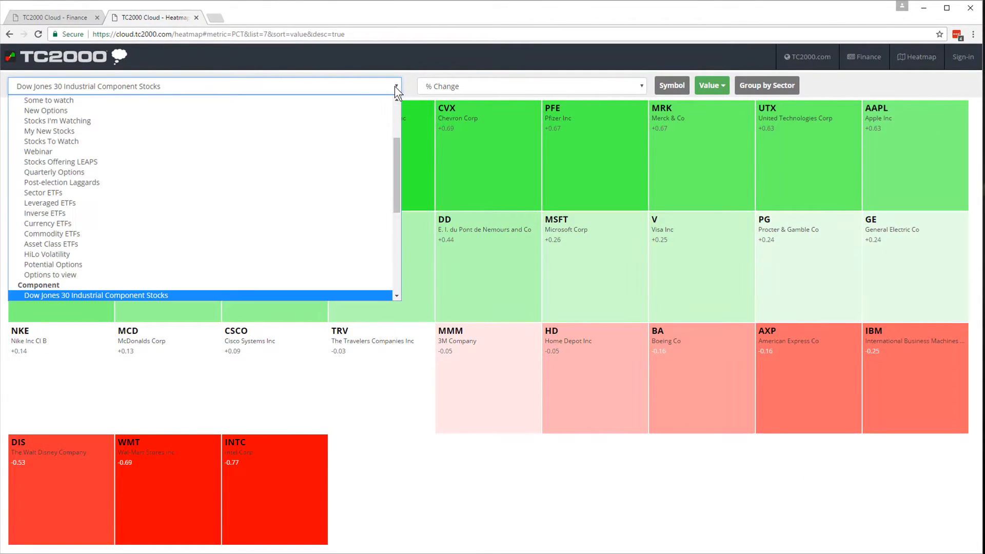
scroll(down, 3)
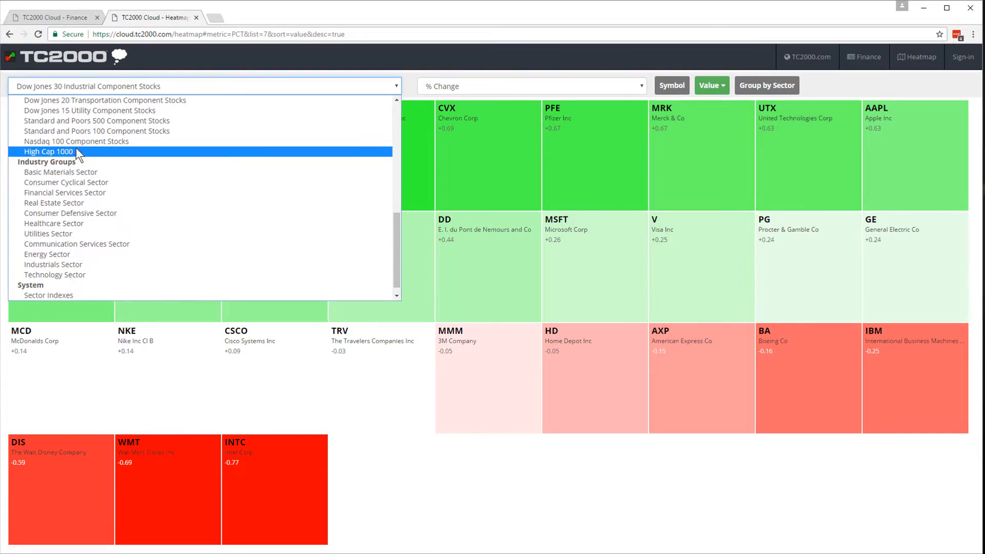
click(49, 152)
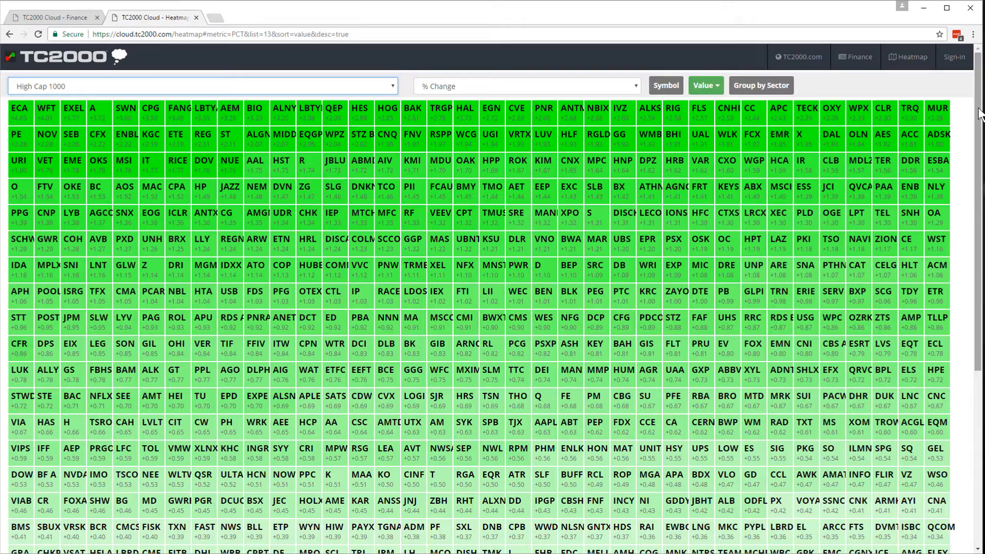
scroll(down, 3)
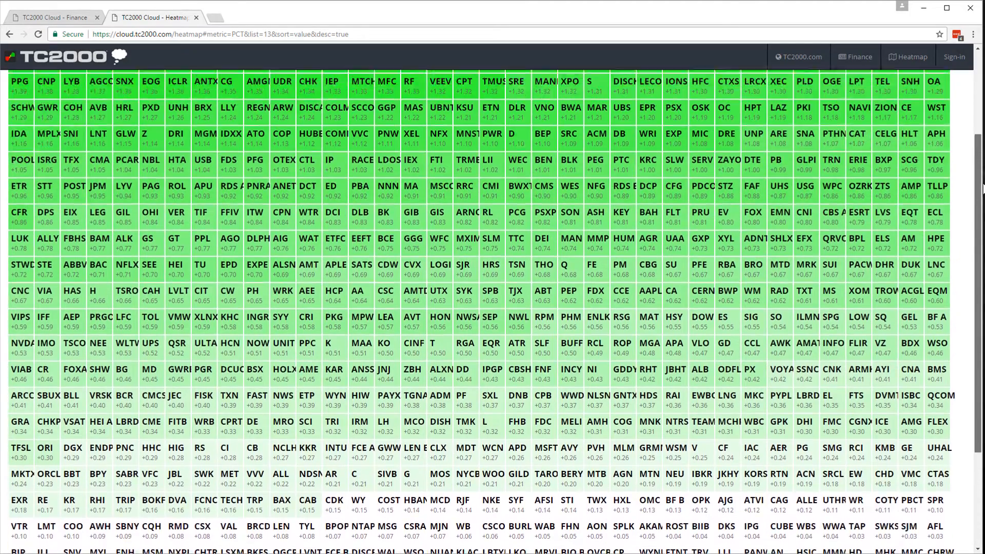
click(201, 87)
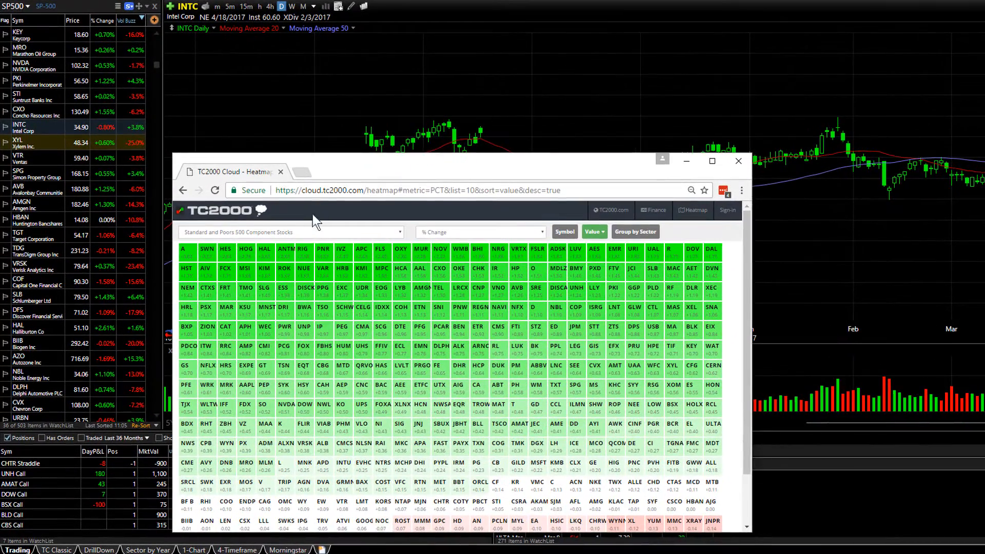
- Load TEL and then CTAS onto the TC2000 chart from the cloud heat map tiles
click(304, 269)
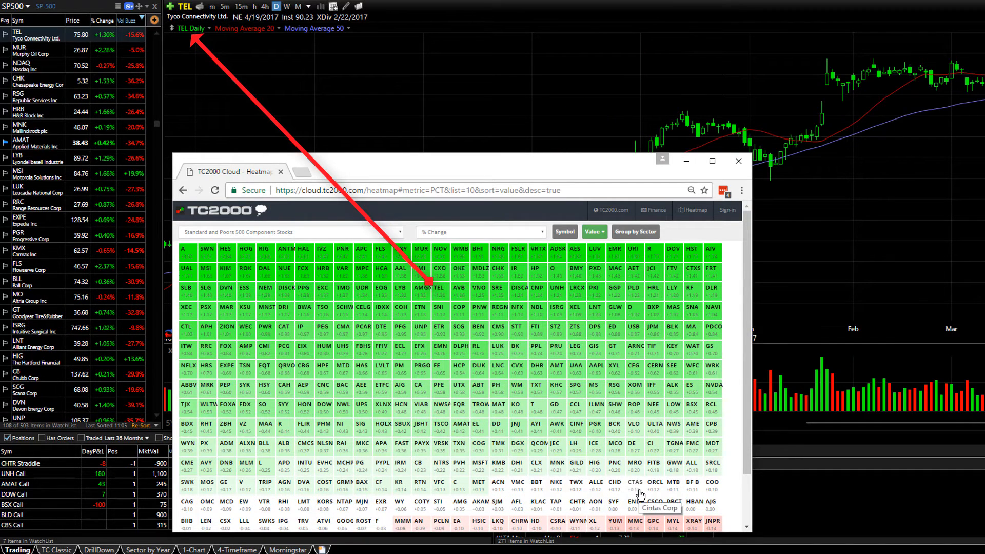
click(634, 484)
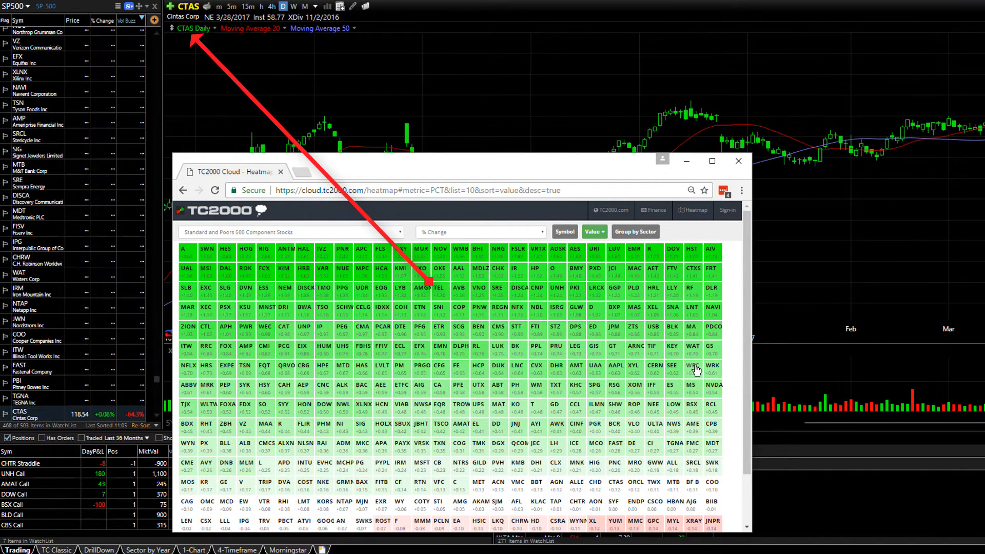
click(690, 365)
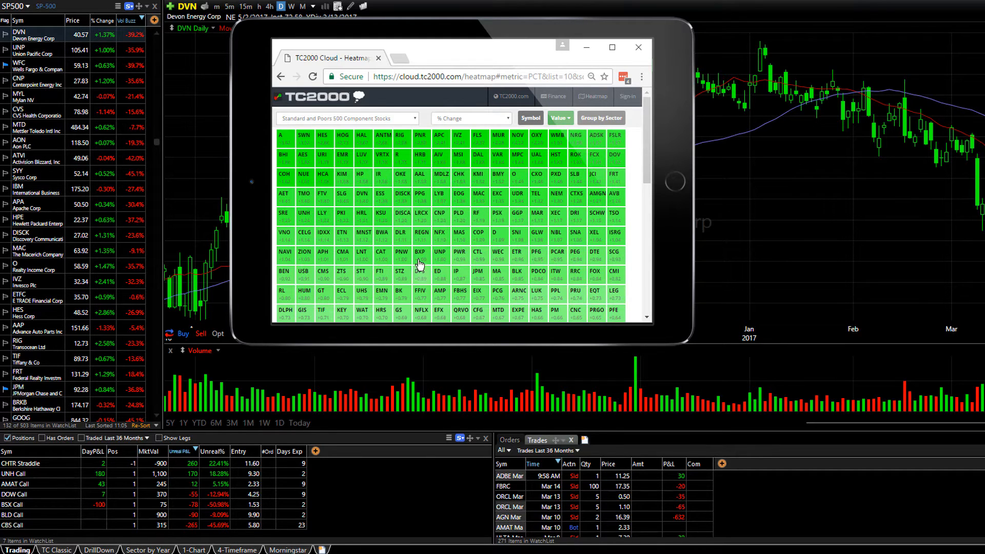
- Load Regeneron (REGN) onto the TC2000 chart from the tablet heat map, then the next stock
click(422, 236)
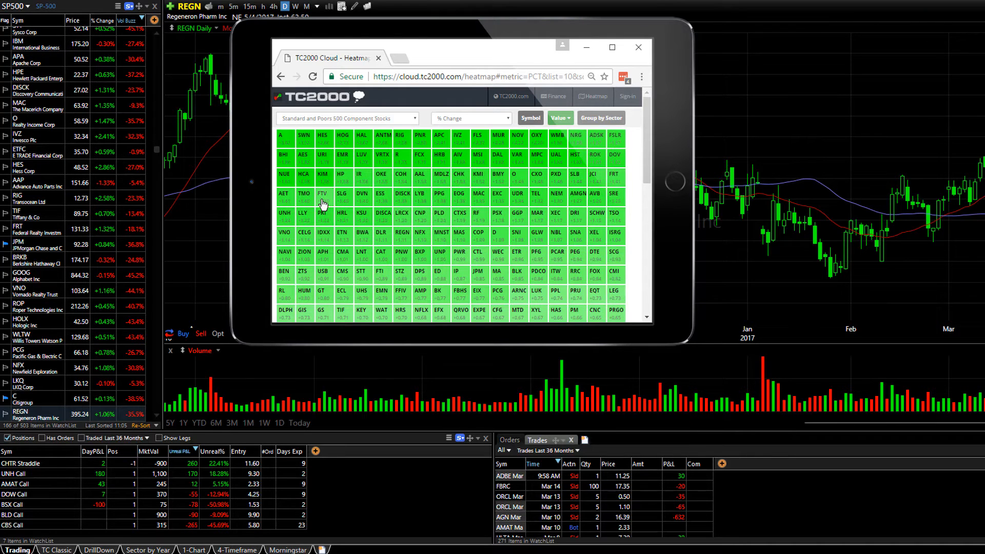
click(322, 194)
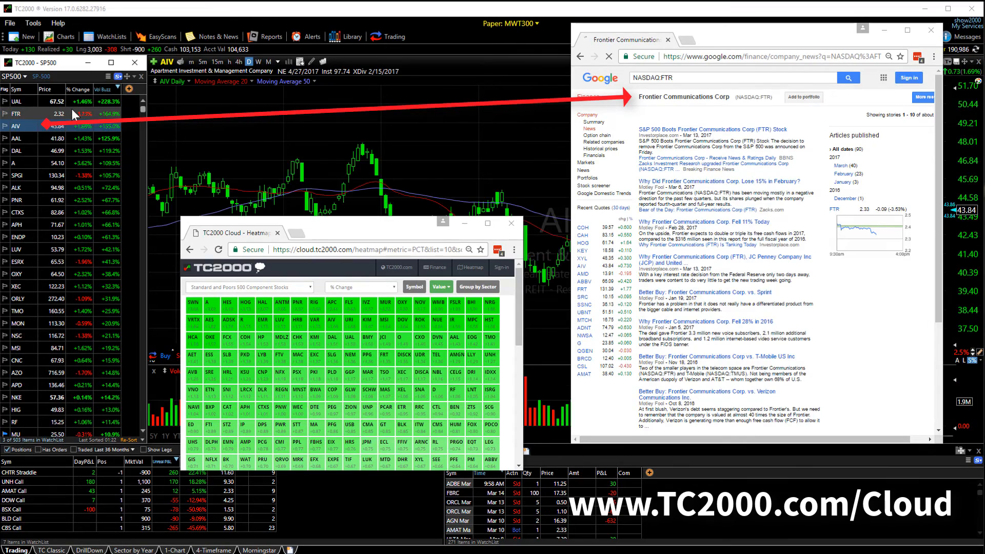
- Step the chart and linked news through AAL, EXC, JCI, ROK and EMR via heat map tiles
click(17, 138)
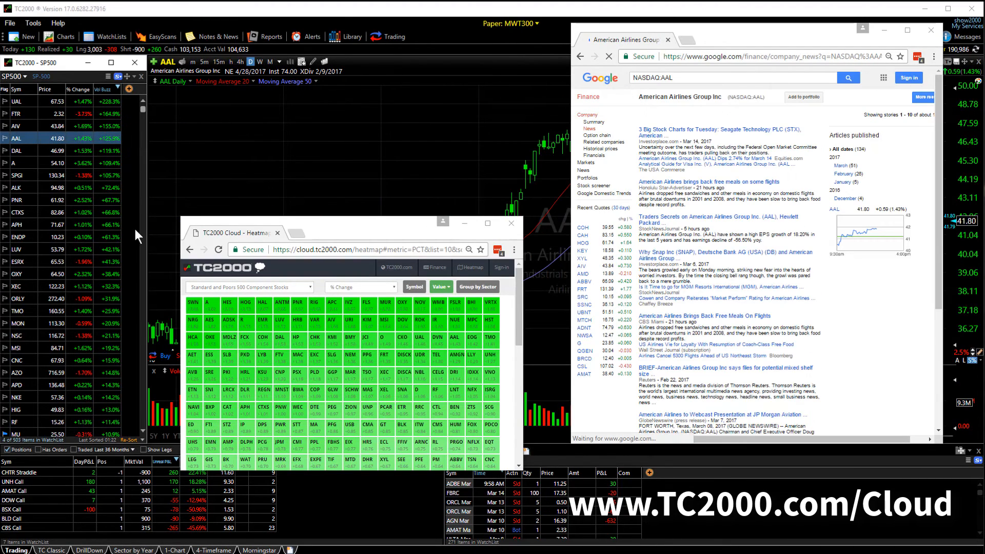
click(319, 360)
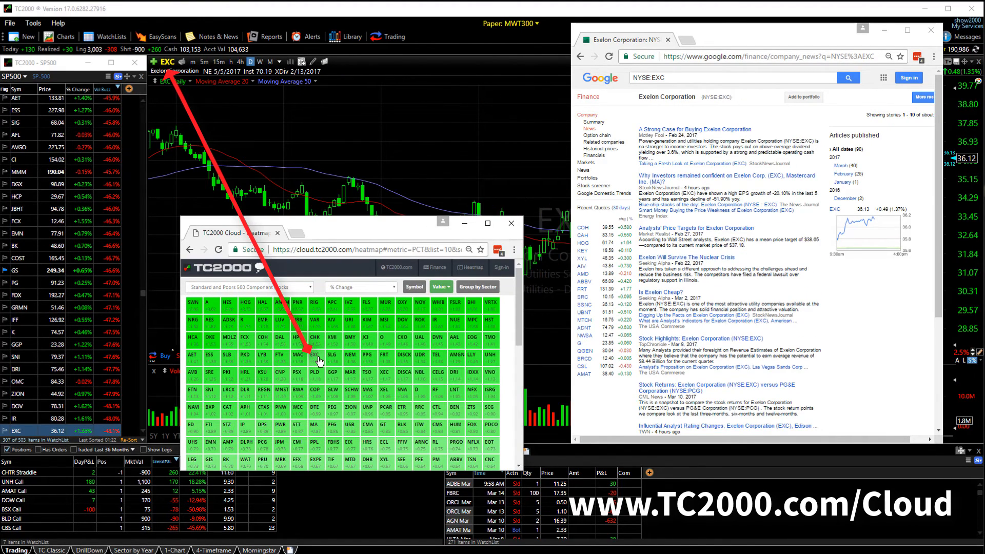
click(369, 341)
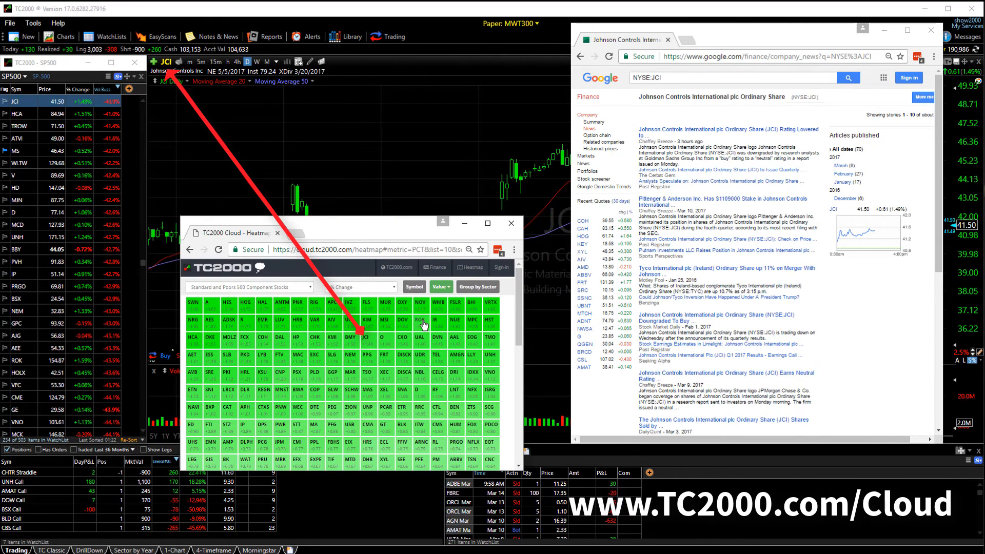
click(424, 320)
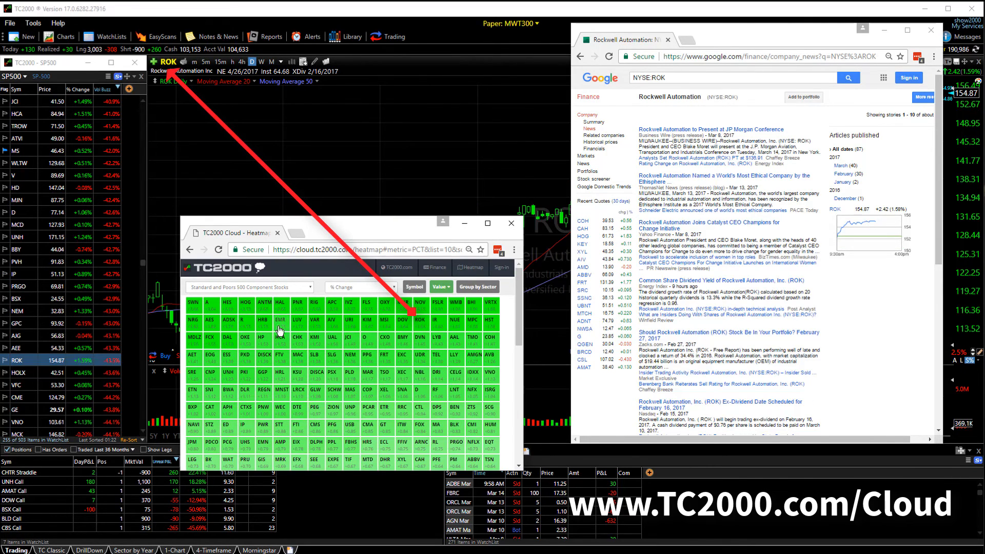
click(281, 323)
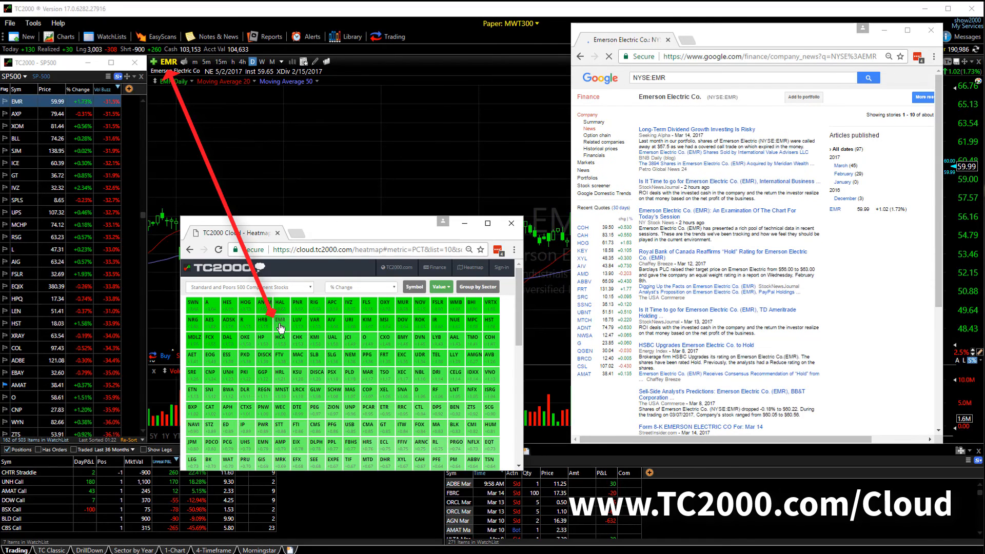